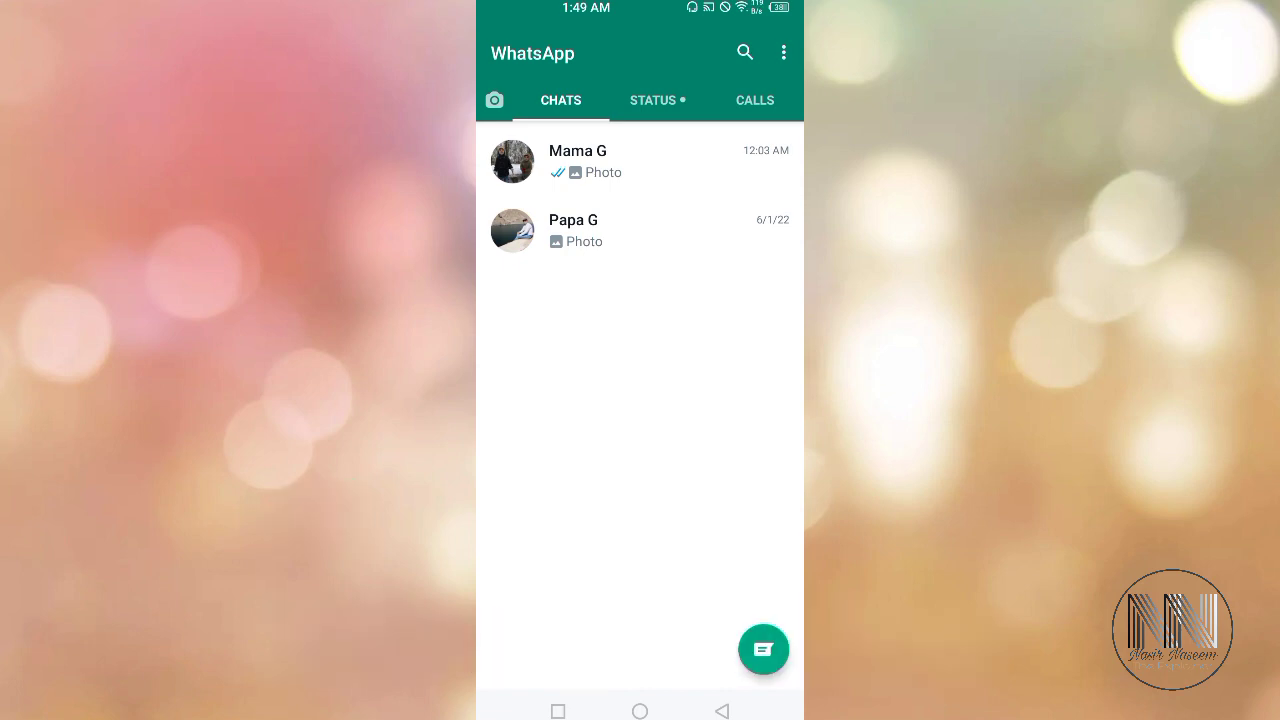
- Reach the Privacy settings via the options menu, Settings and Account
click(784, 52)
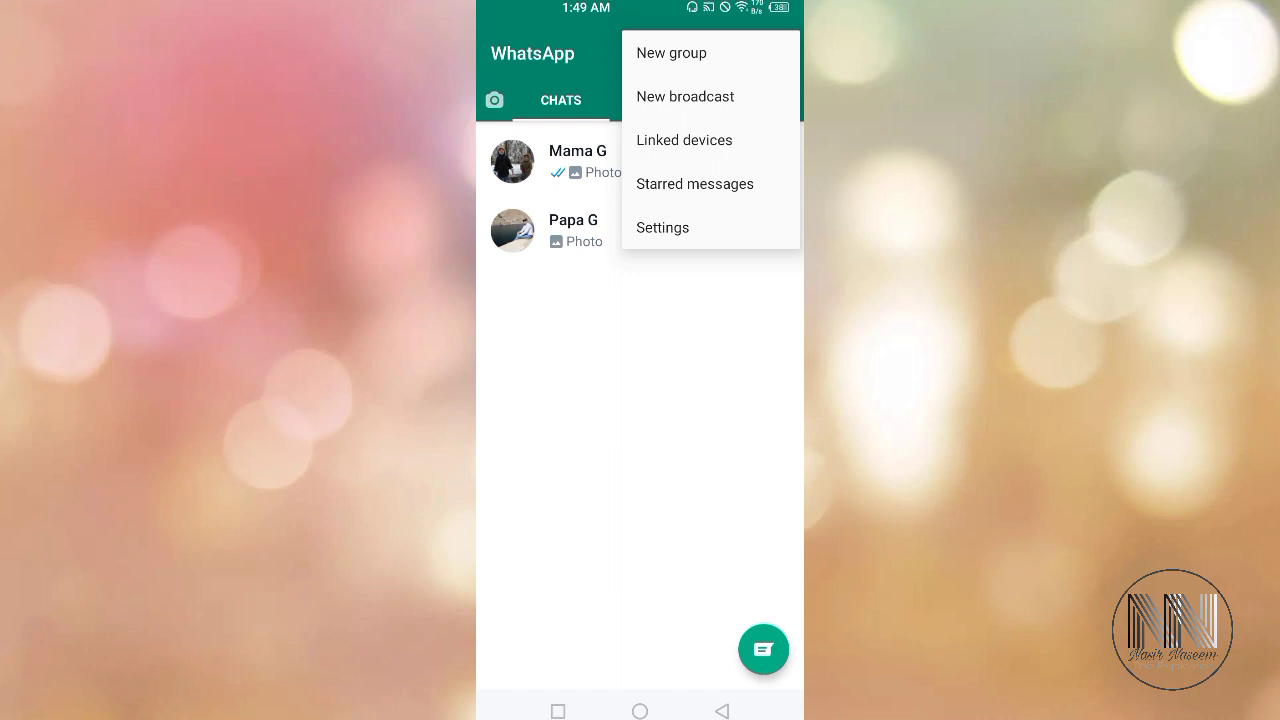
click(662, 228)
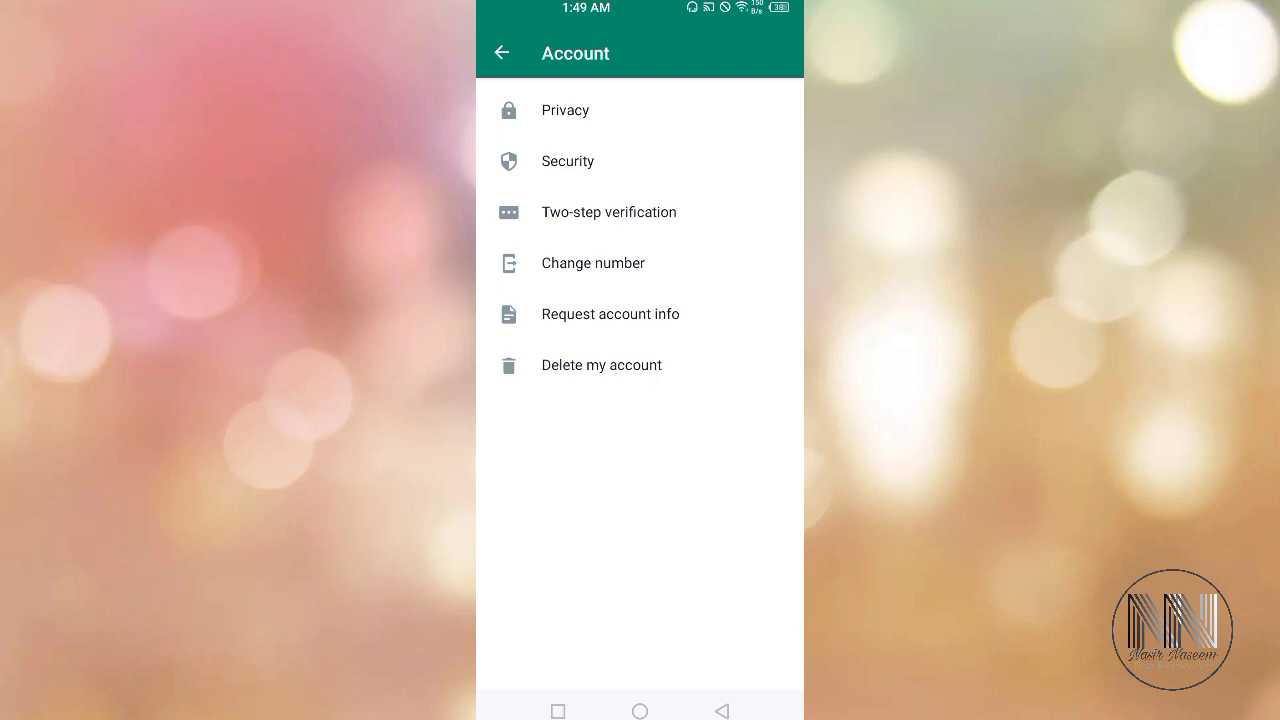
click(564, 110)
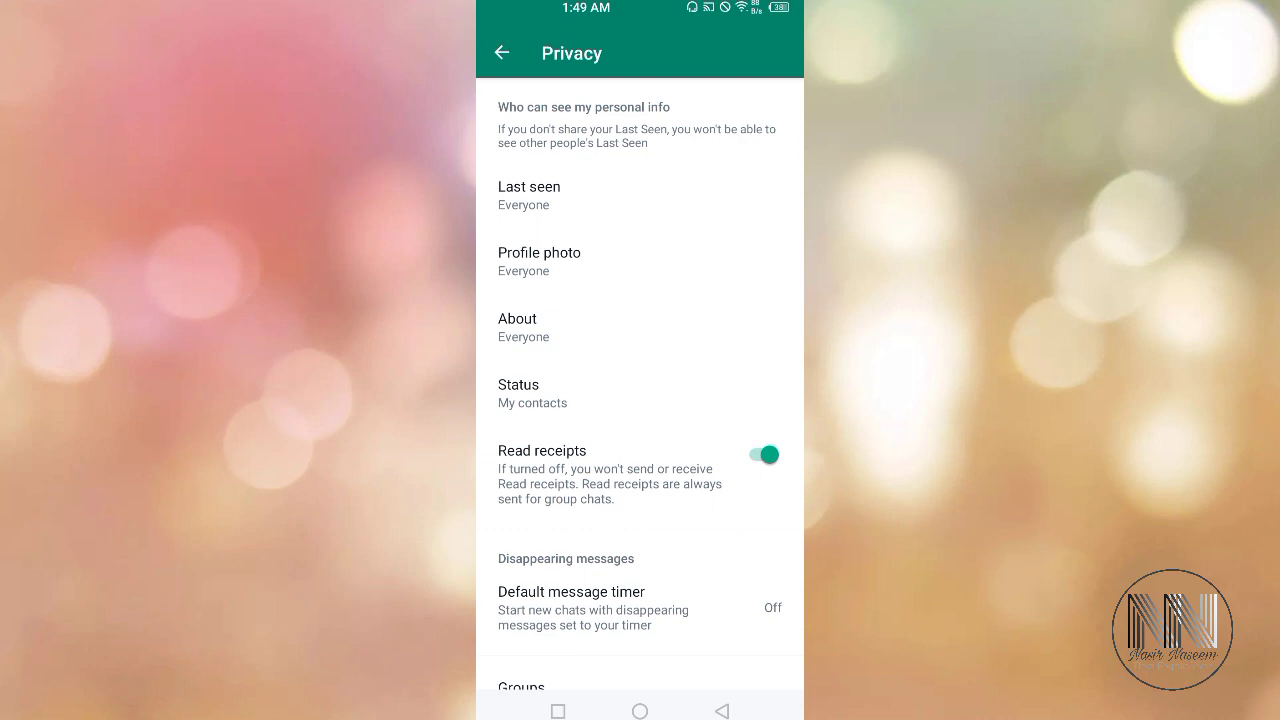
- Set Last seen visibility to Nobody and confirm
click(528, 196)
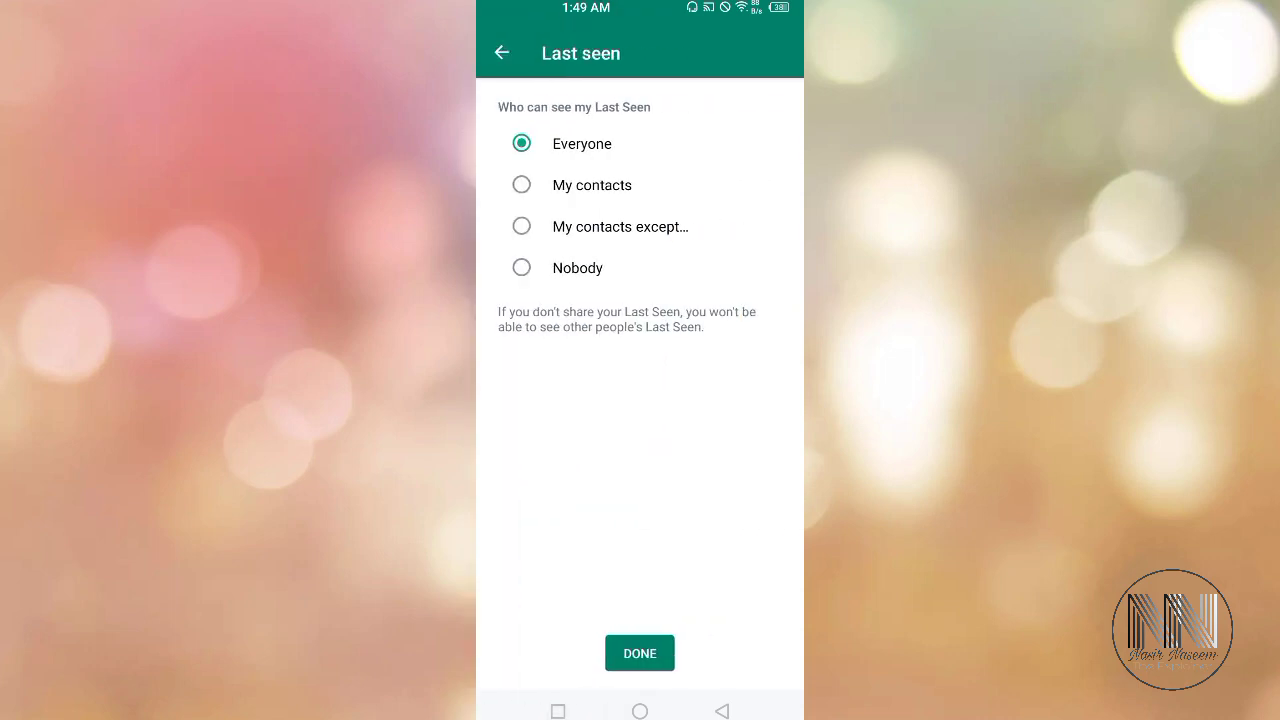
click(520, 268)
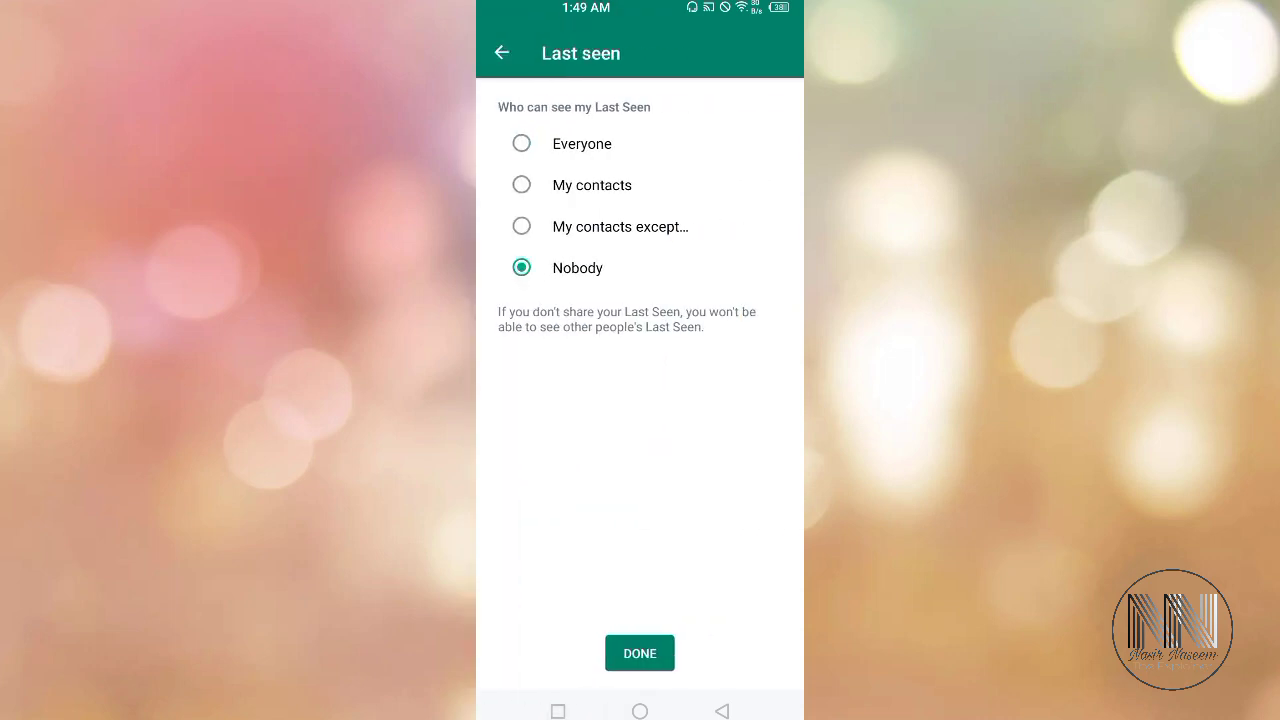
click(640, 652)
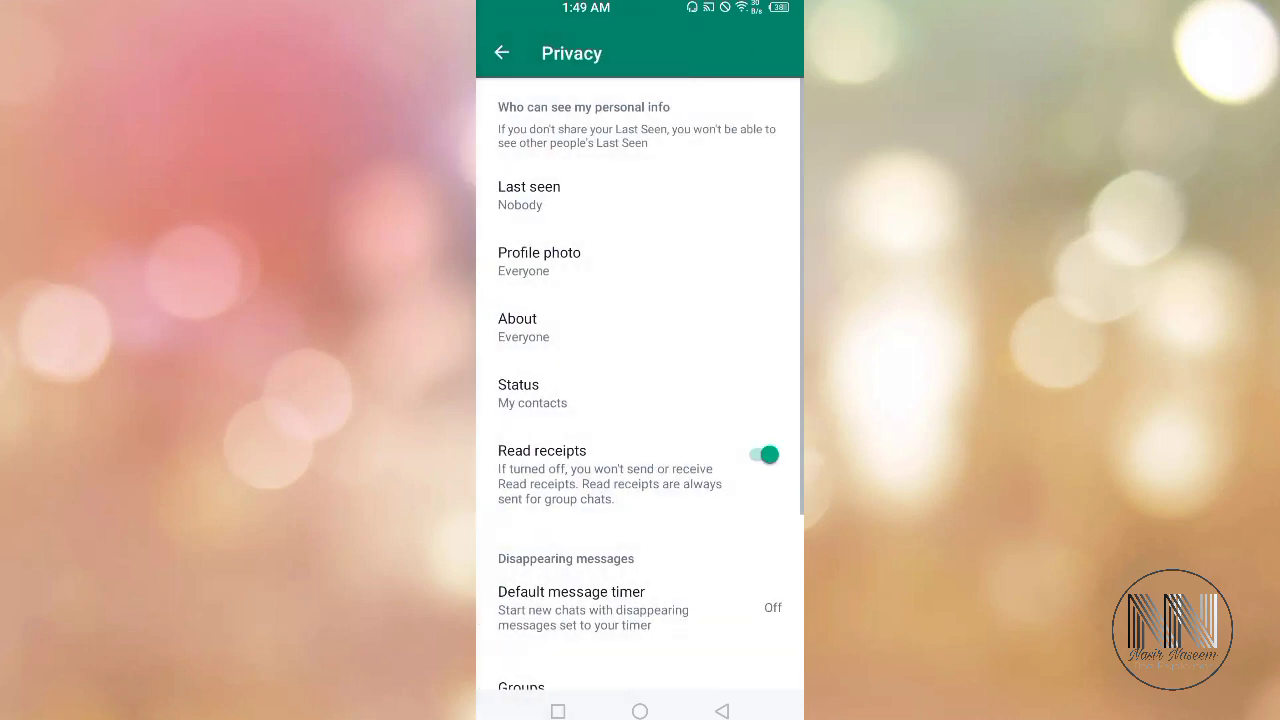
- Set profile photo visibility to Nobody and confirm
click(540, 260)
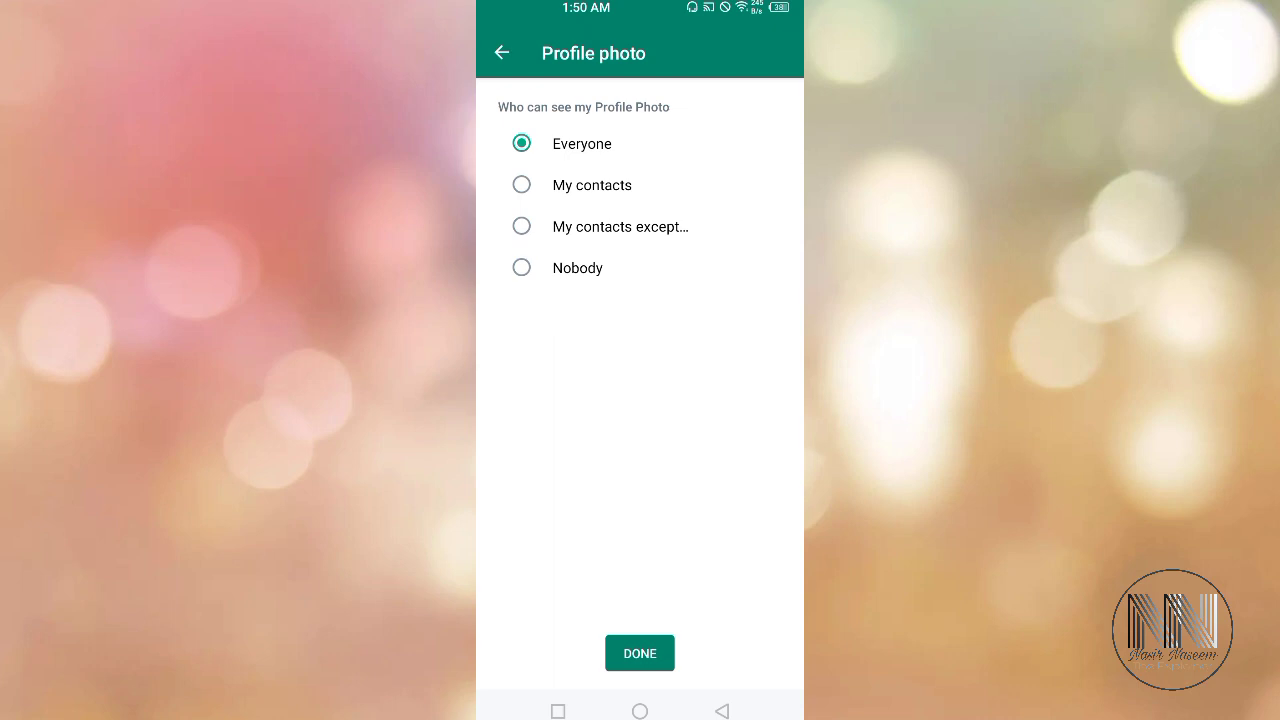
click(520, 268)
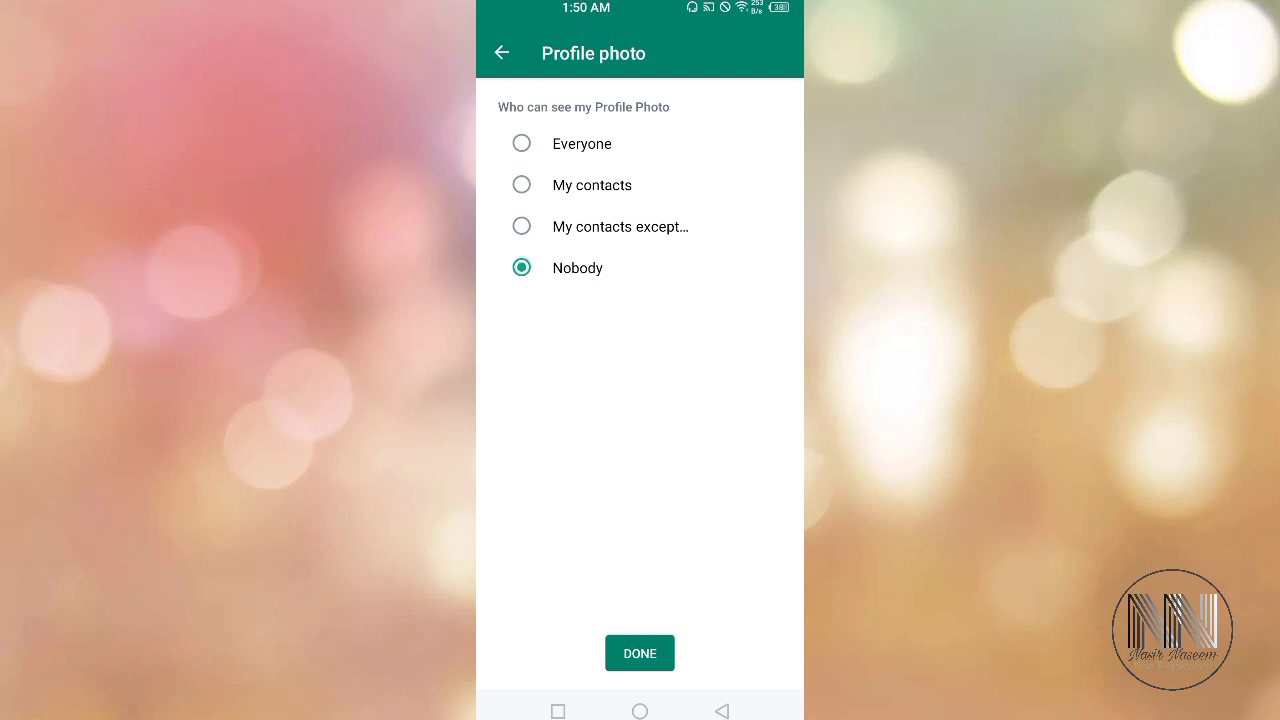
click(520, 144)
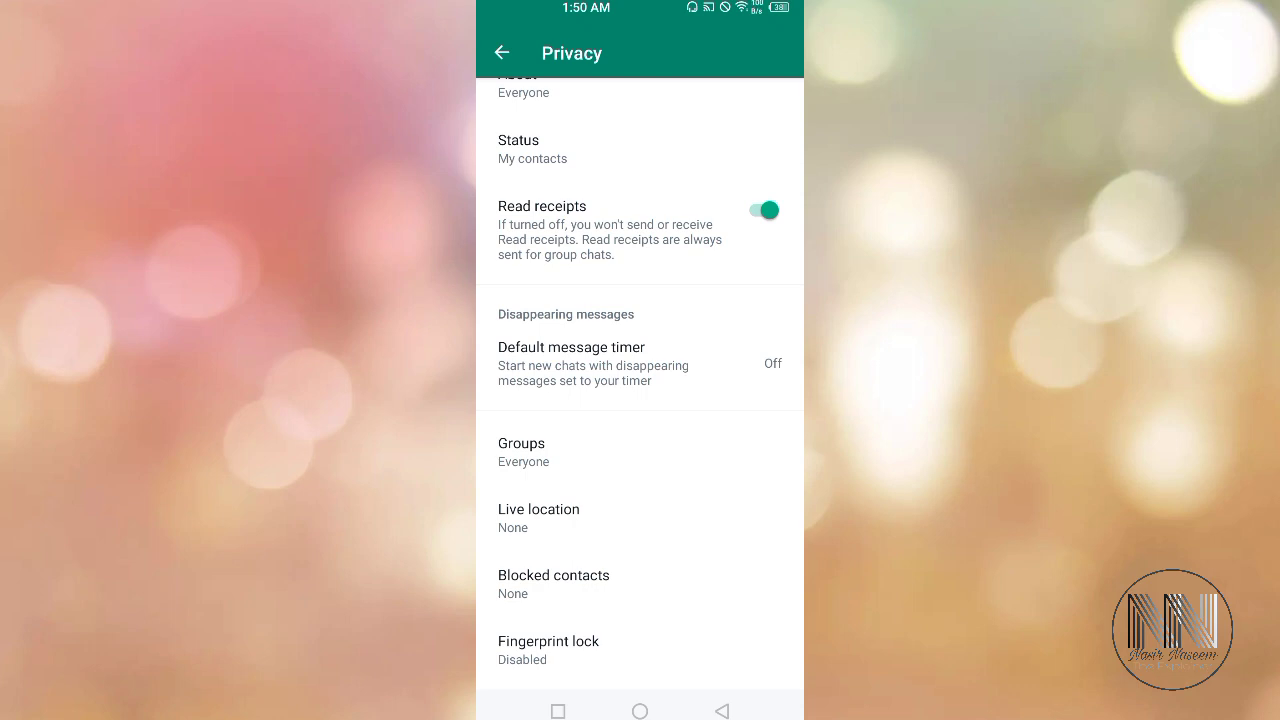
- Enable Unlock with fingerprint set to lock Immediately, then return to Privacy
click(548, 650)
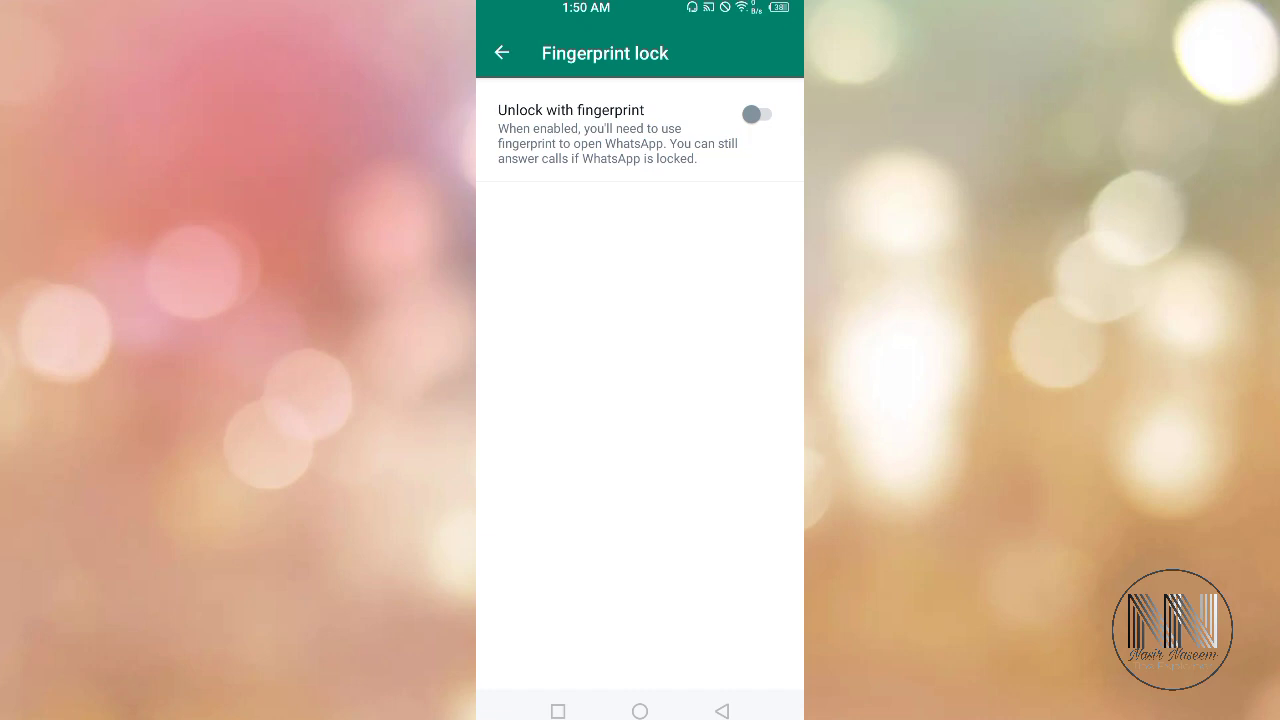
click(756, 112)
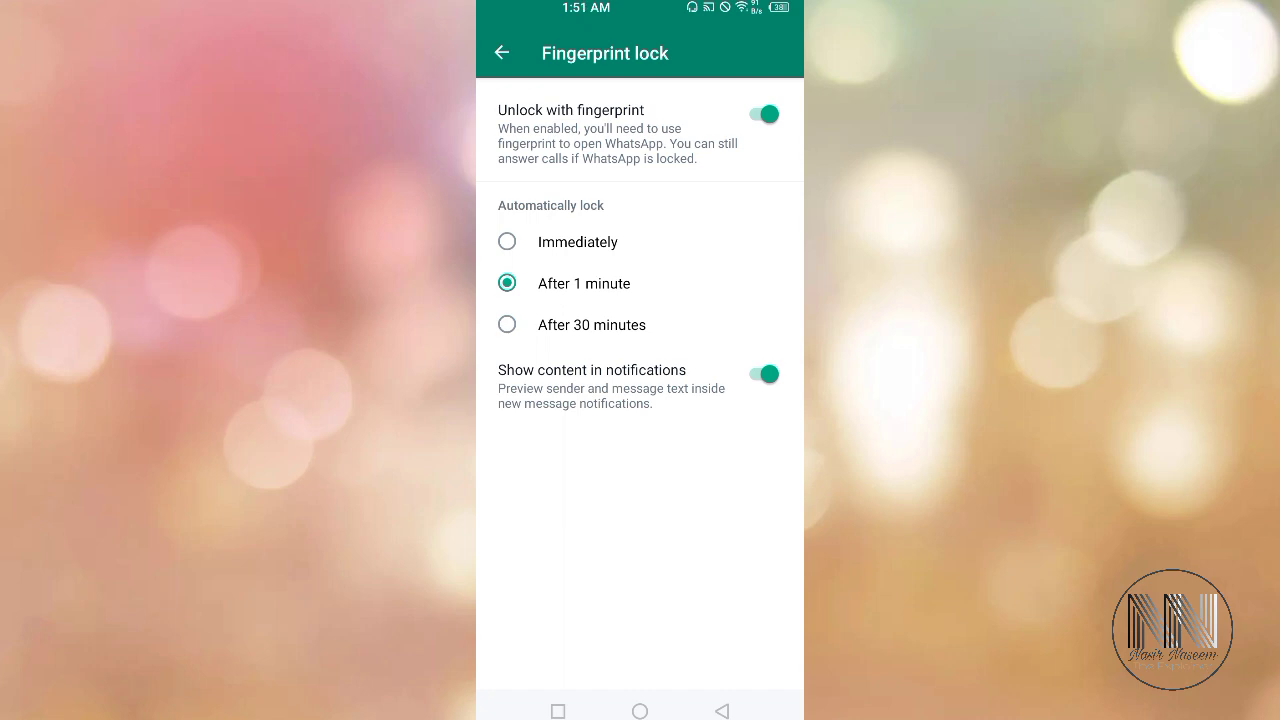
click(508, 242)
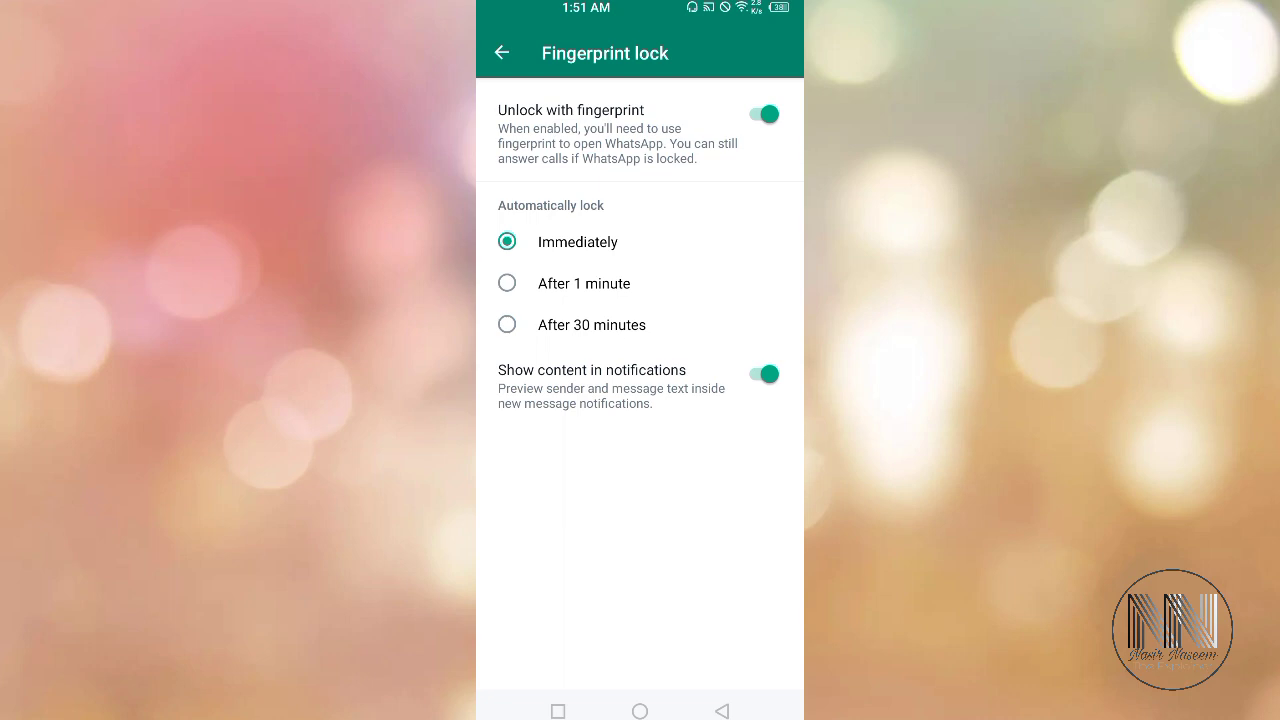
click(500, 52)
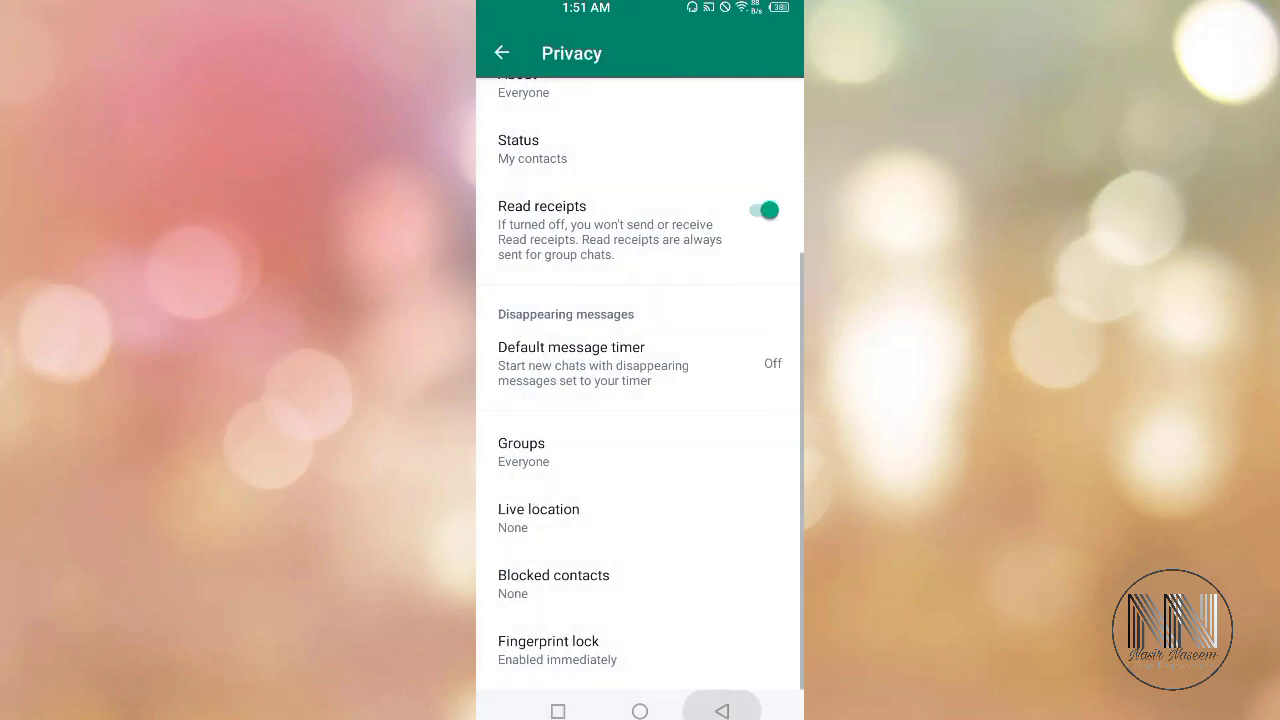
- Exit to the home screen, relaunch WhatsApp and unlock it with the fingerprint
click(500, 52)
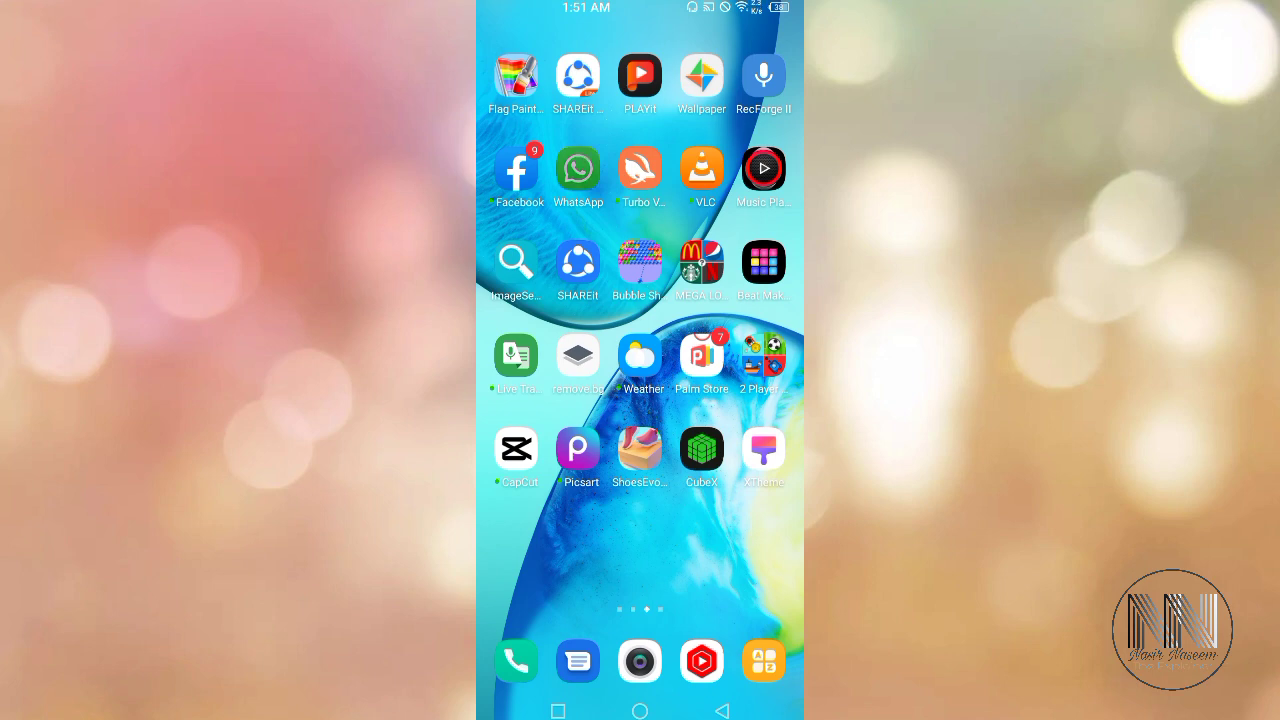
click(578, 170)
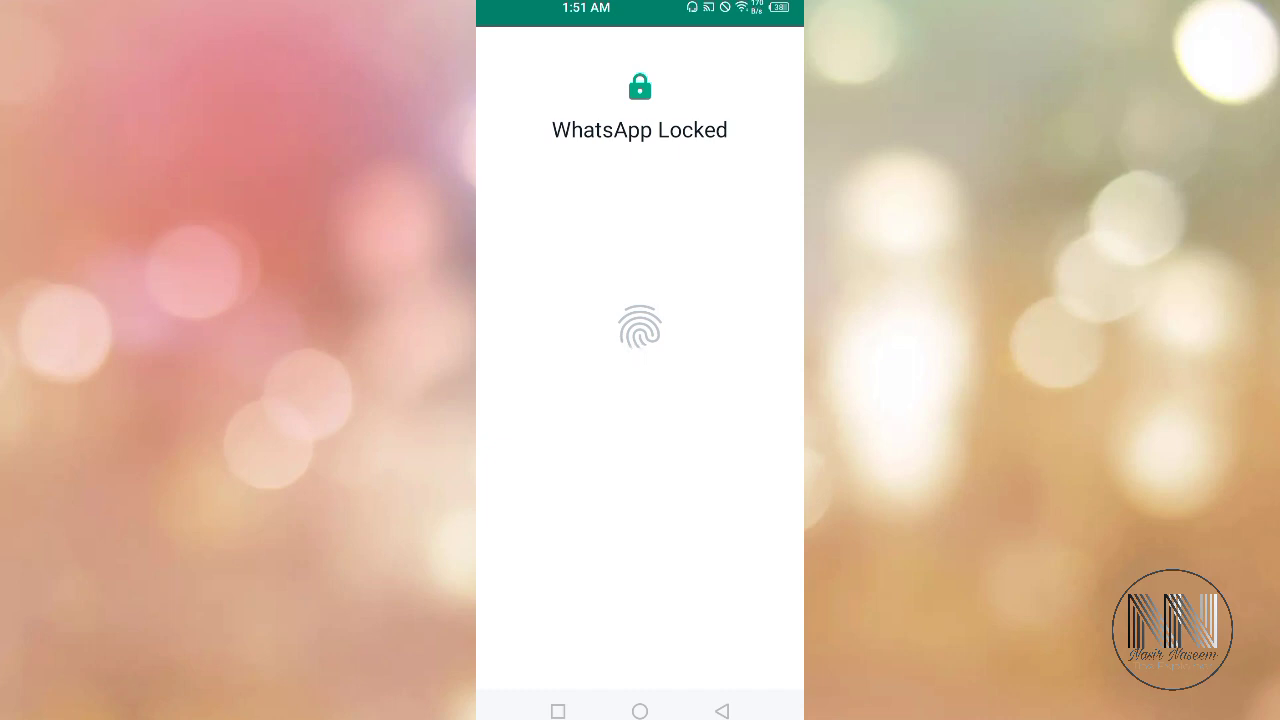
click(640, 324)
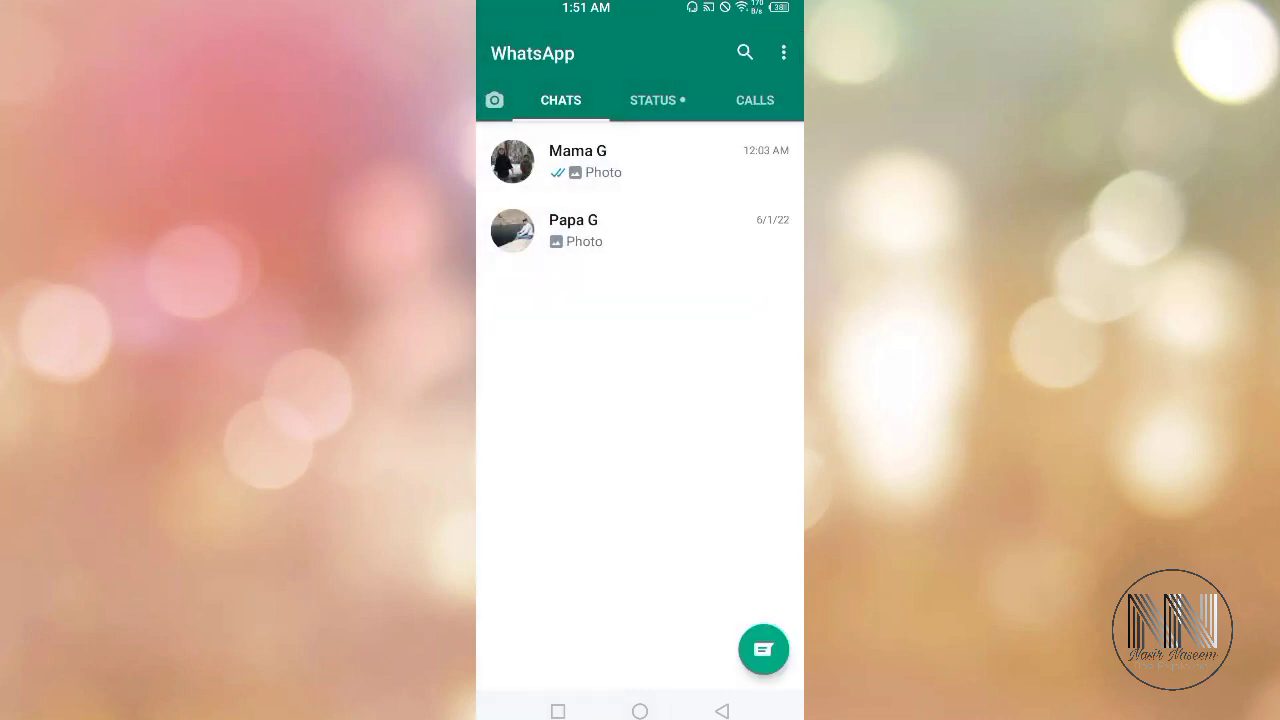
click(784, 52)
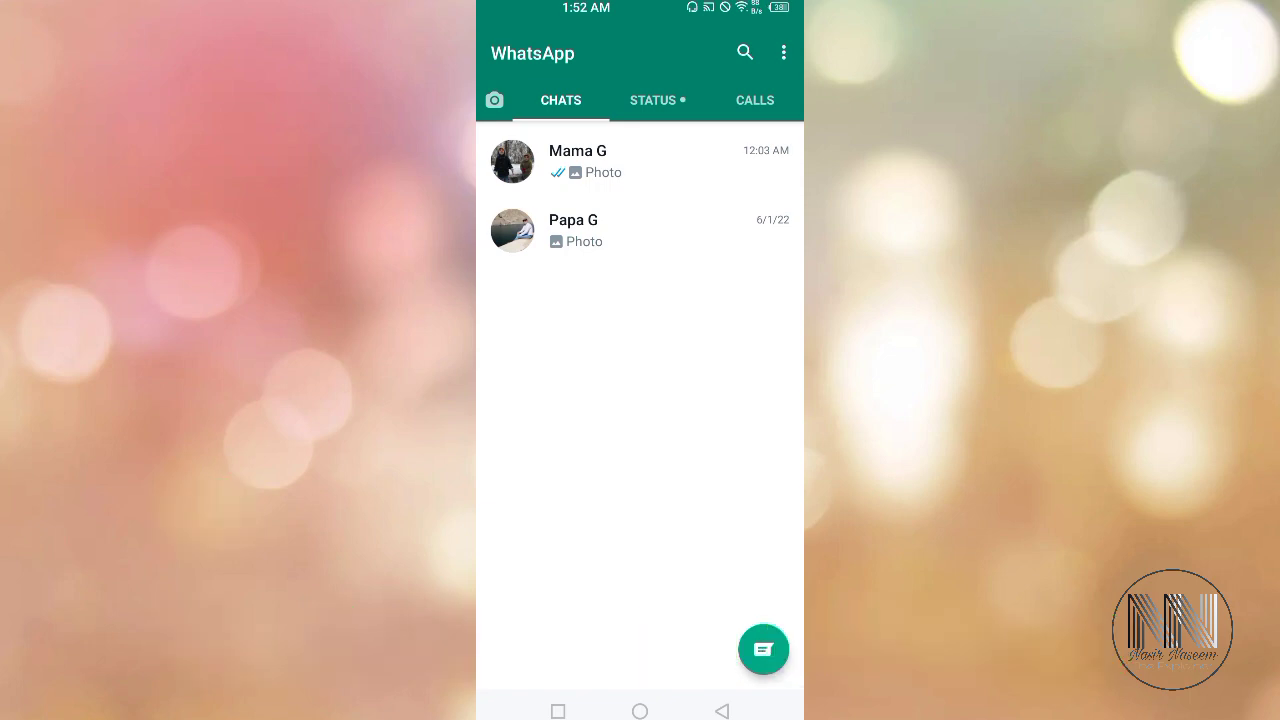
- Go to Storage and data and show the mobile-data auto-download media choices
click(784, 52)
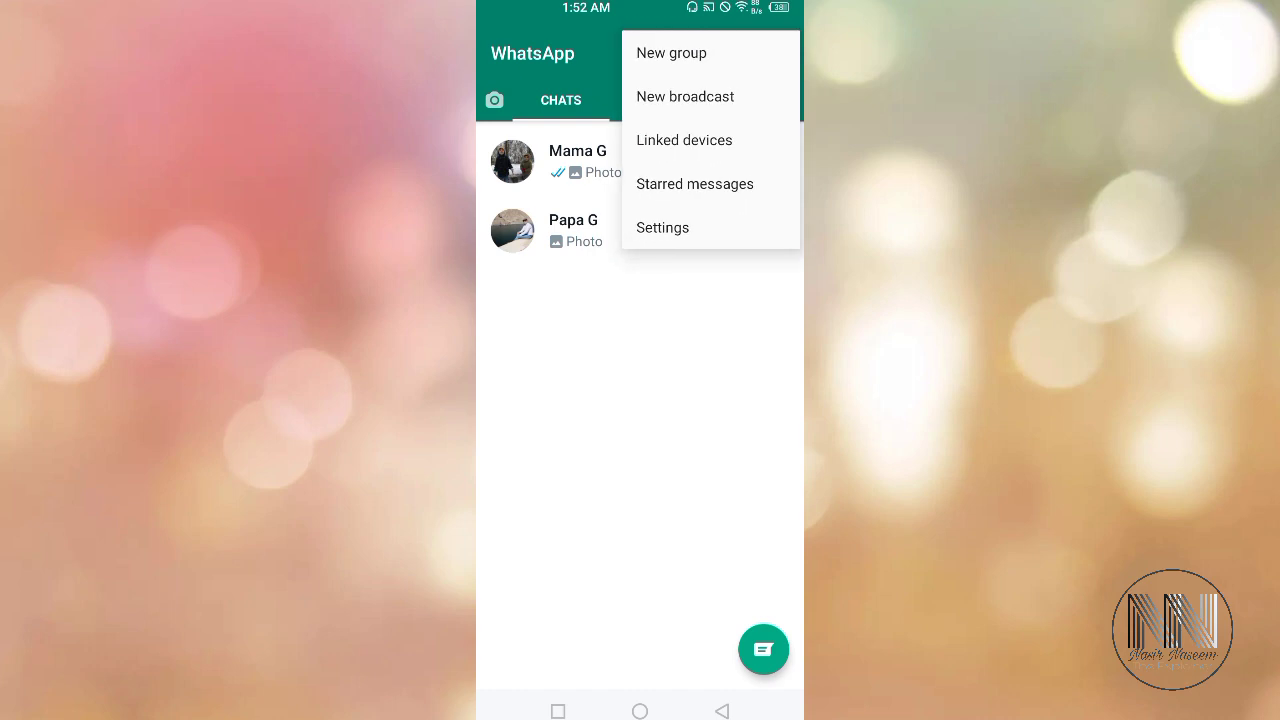
click(662, 228)
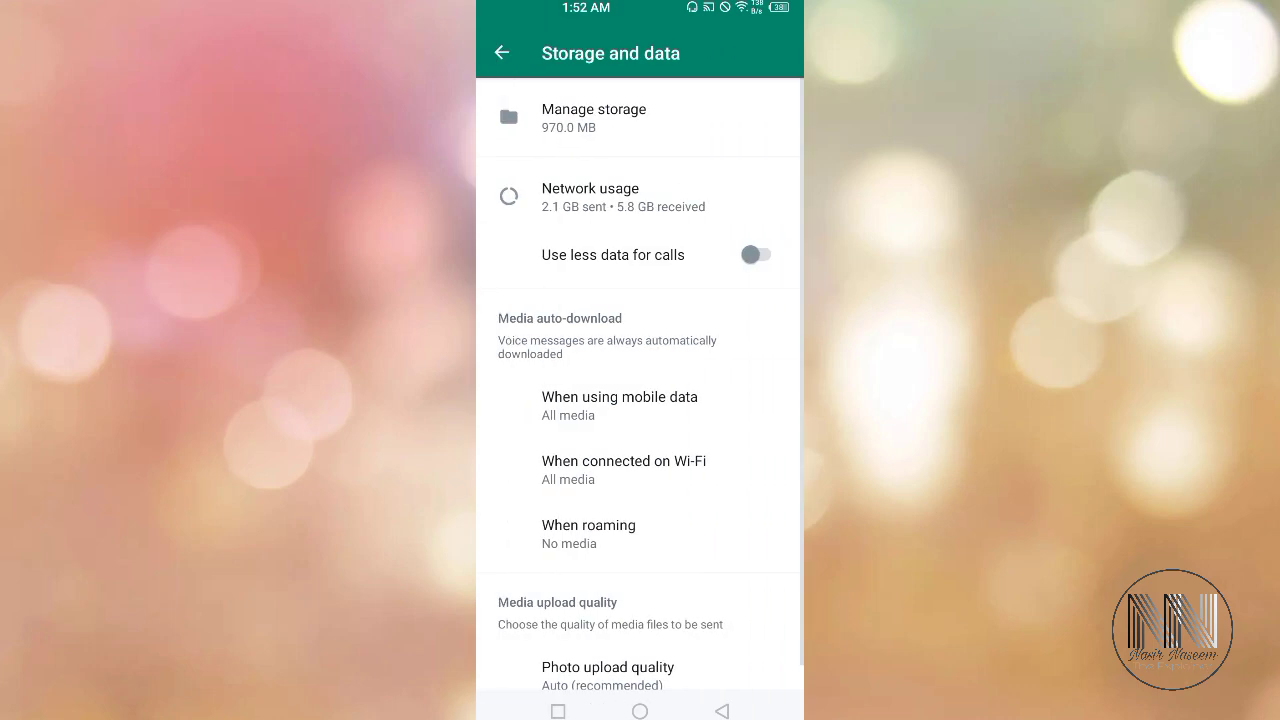
scroll(up, 3)
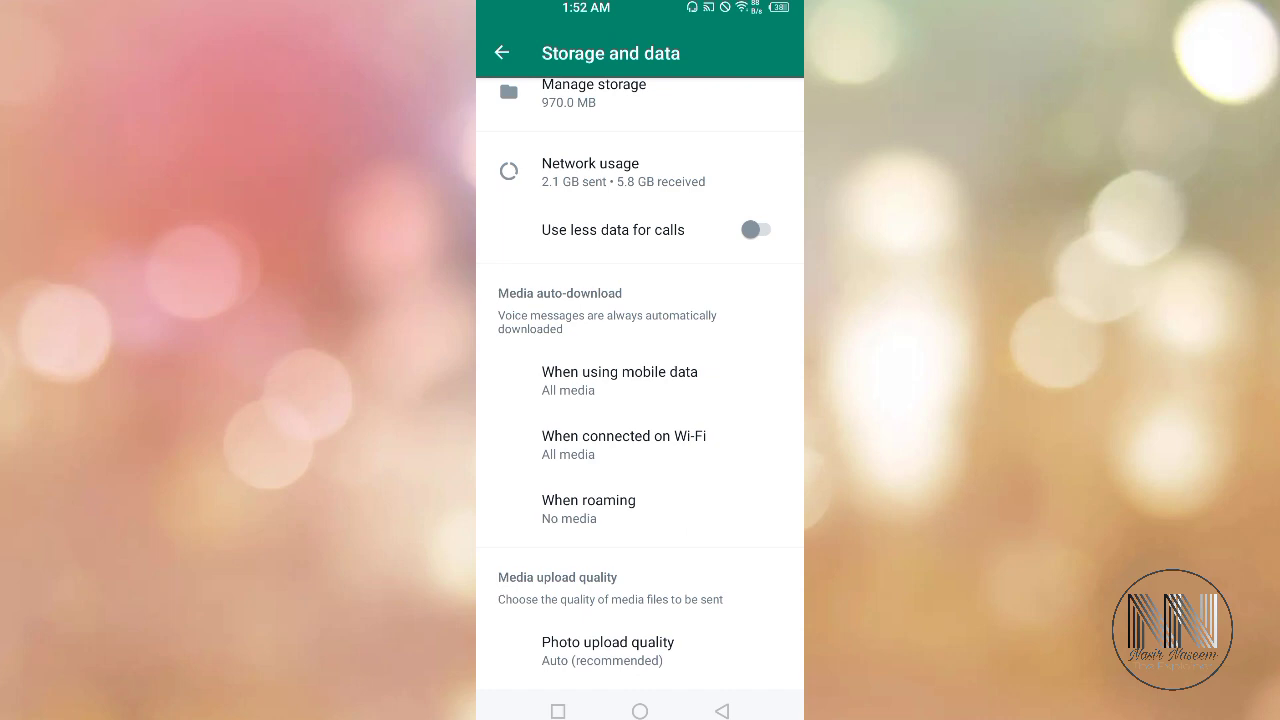
click(620, 380)
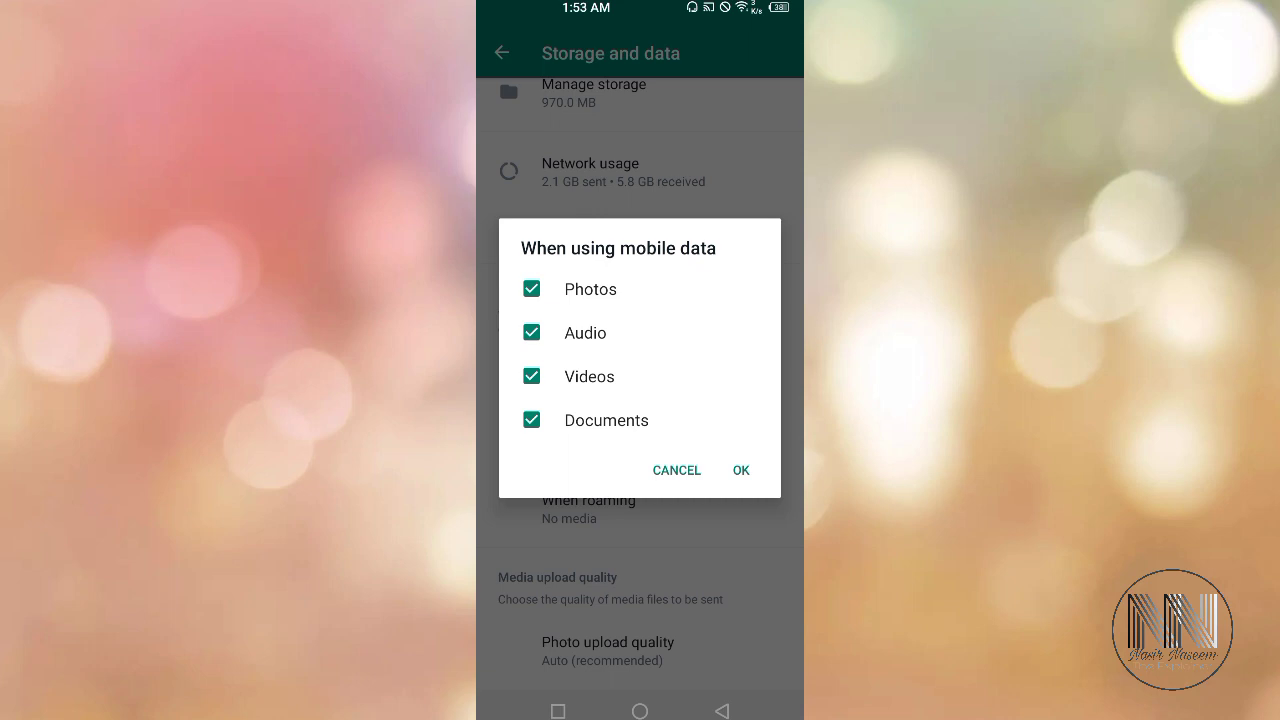
- Leave only Photos and Audio checked for mobile-data auto-download and save with OK
click(532, 376)
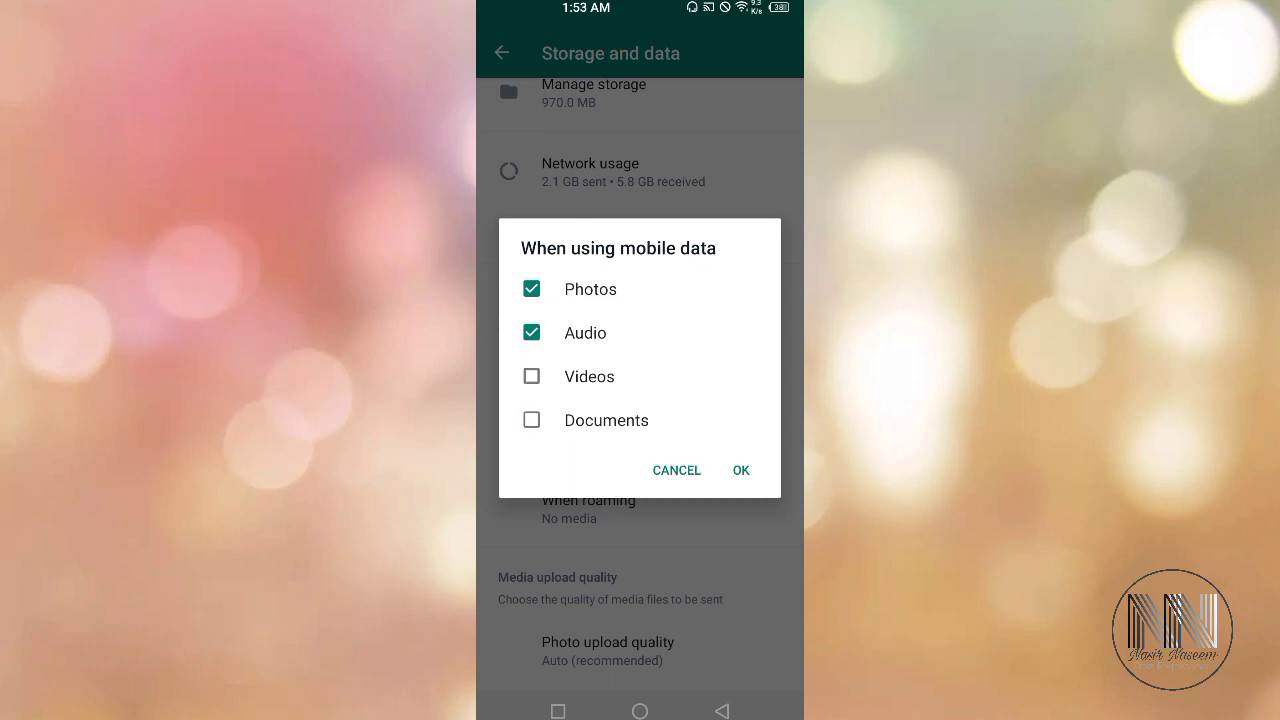
click(532, 332)
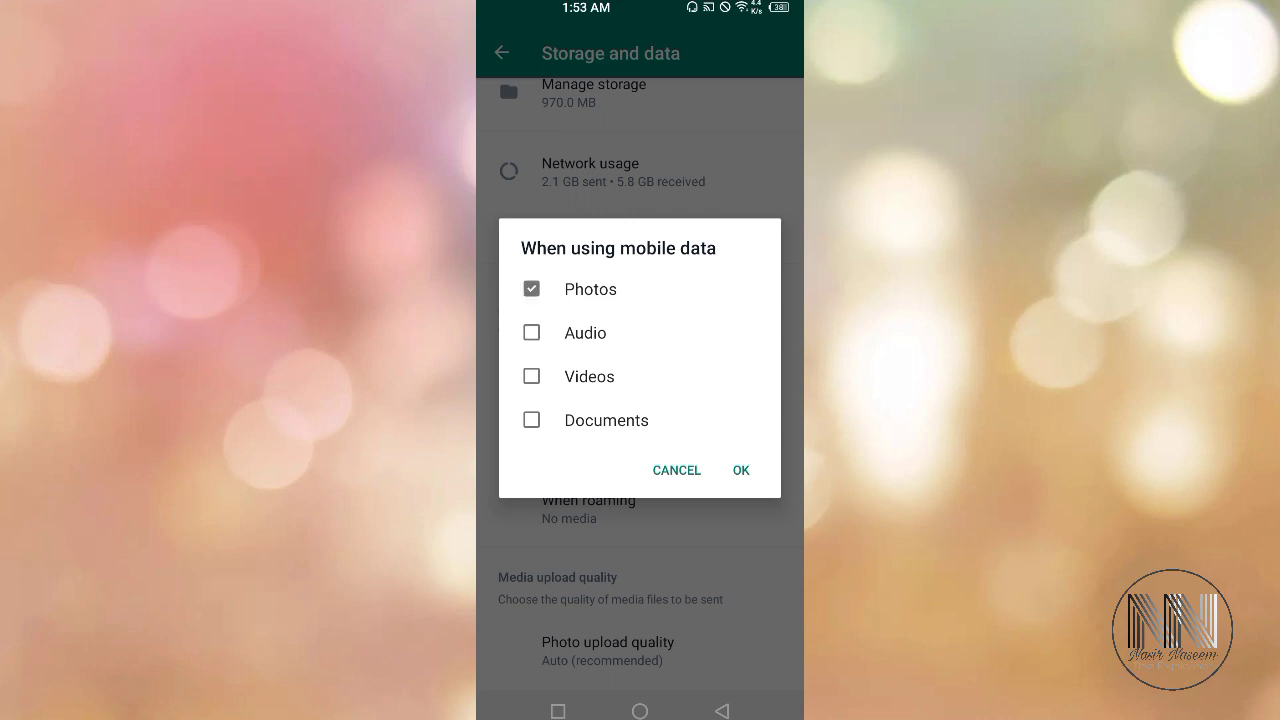
click(532, 288)
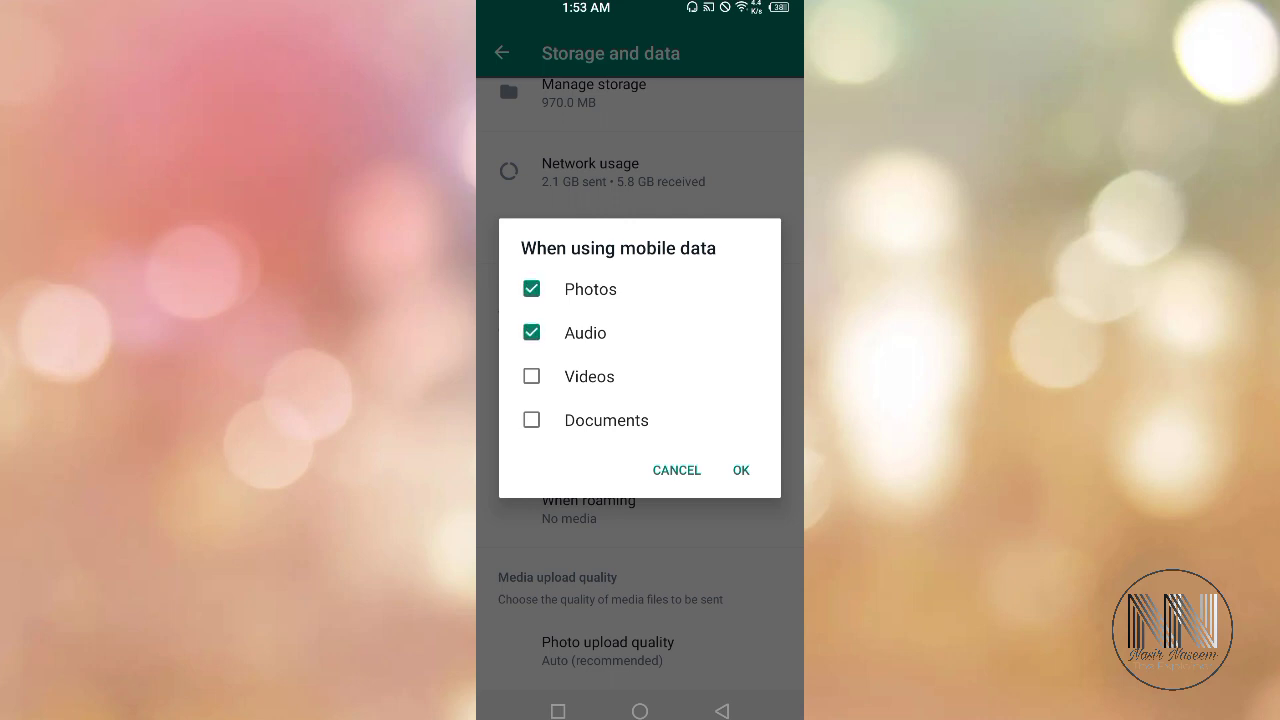
click(532, 376)
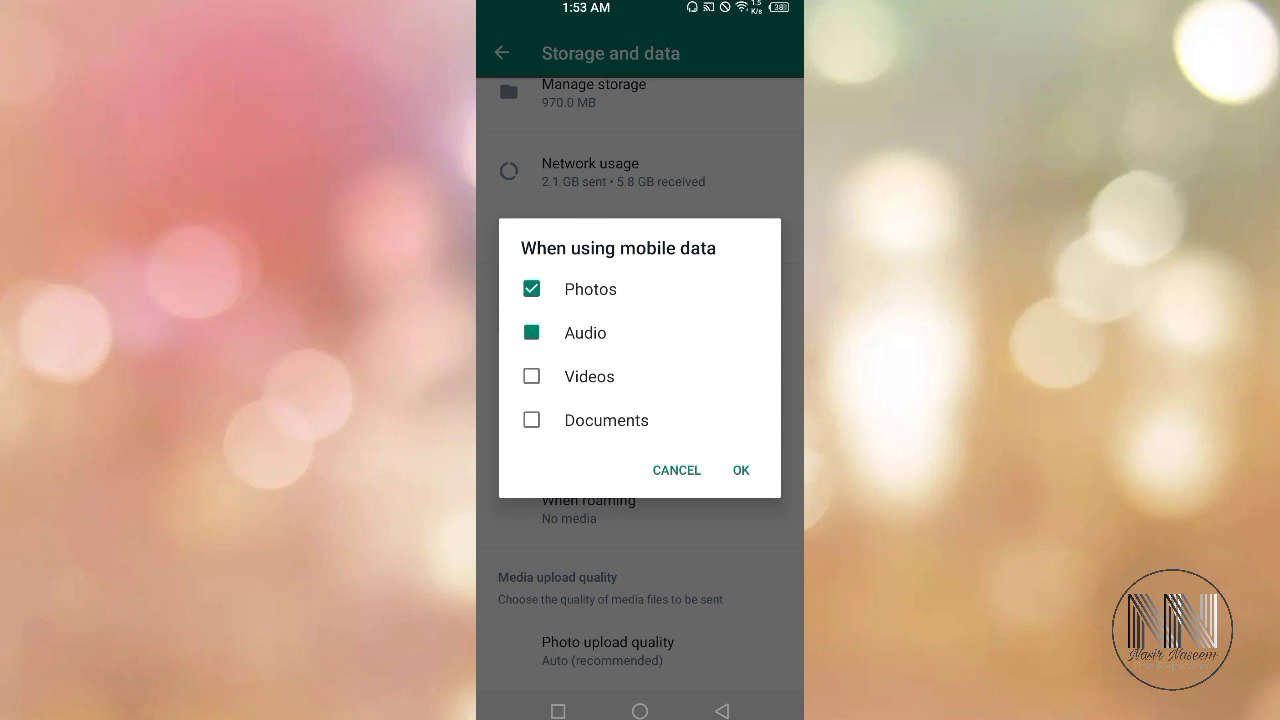
click(532, 332)
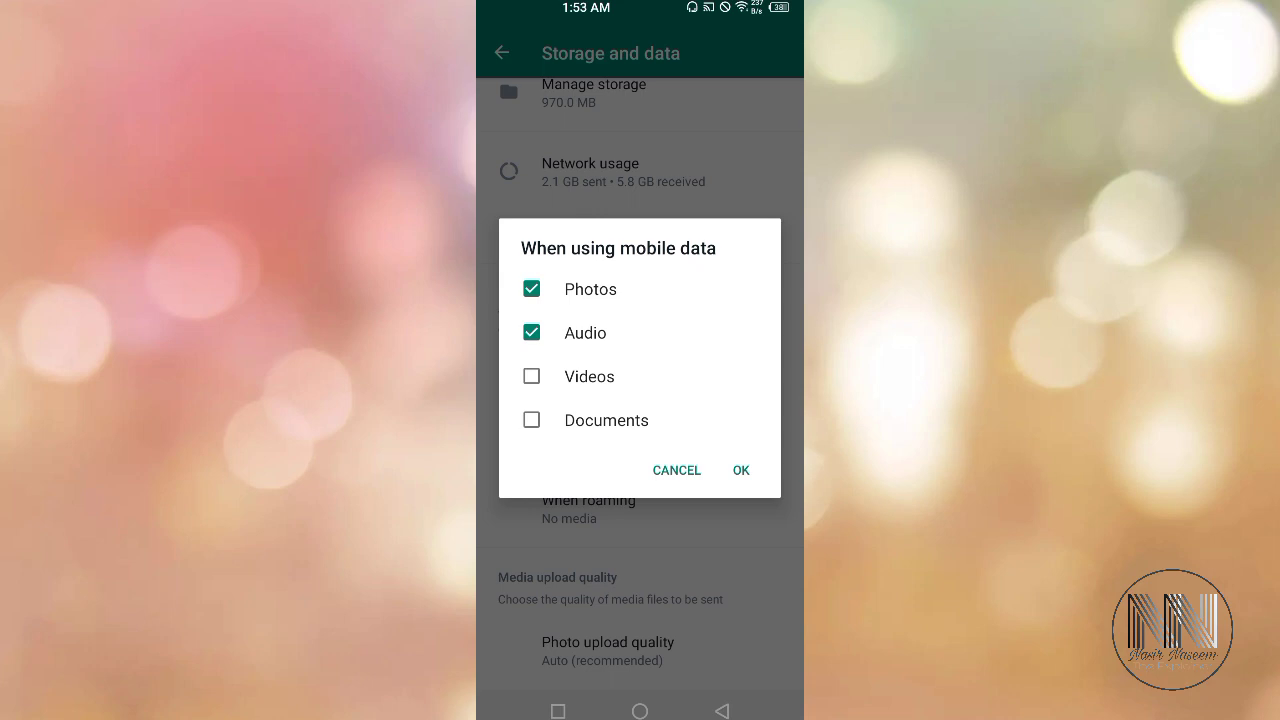
click(740, 470)
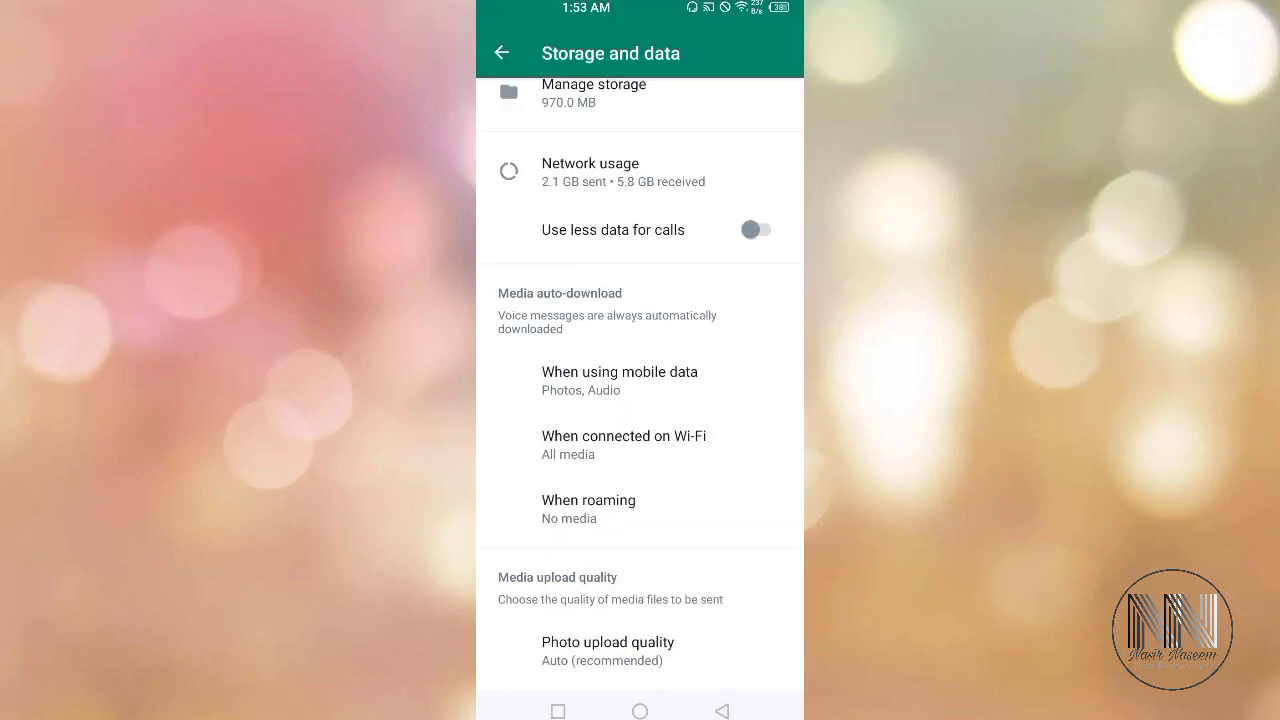
click(624, 444)
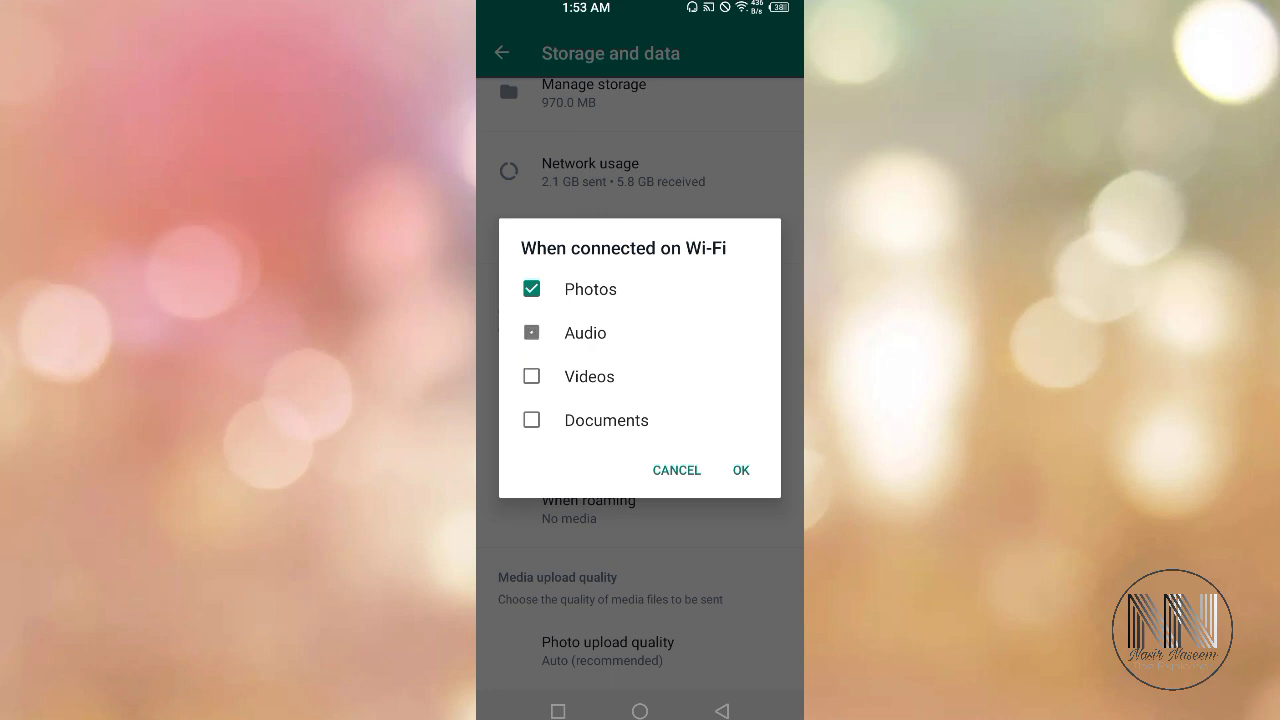
- Leave only Photos and Audio checked for Wi-Fi auto-download and save with OK
click(532, 332)
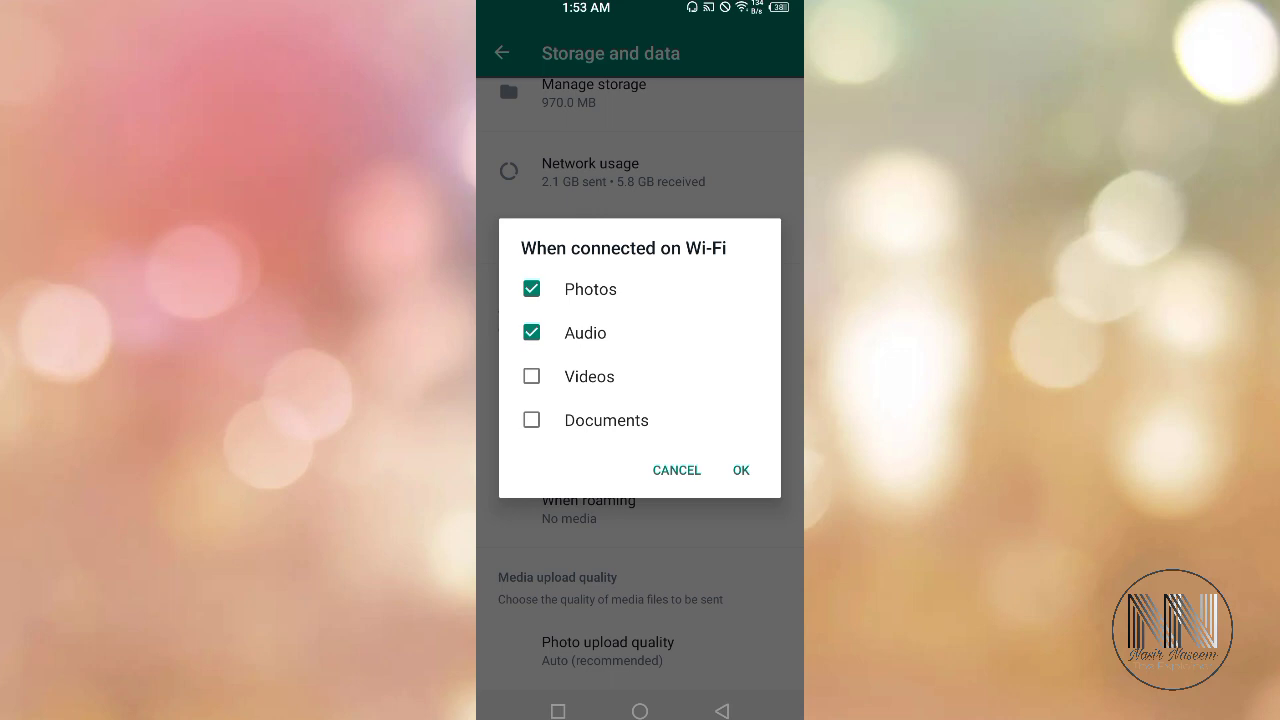
click(740, 470)
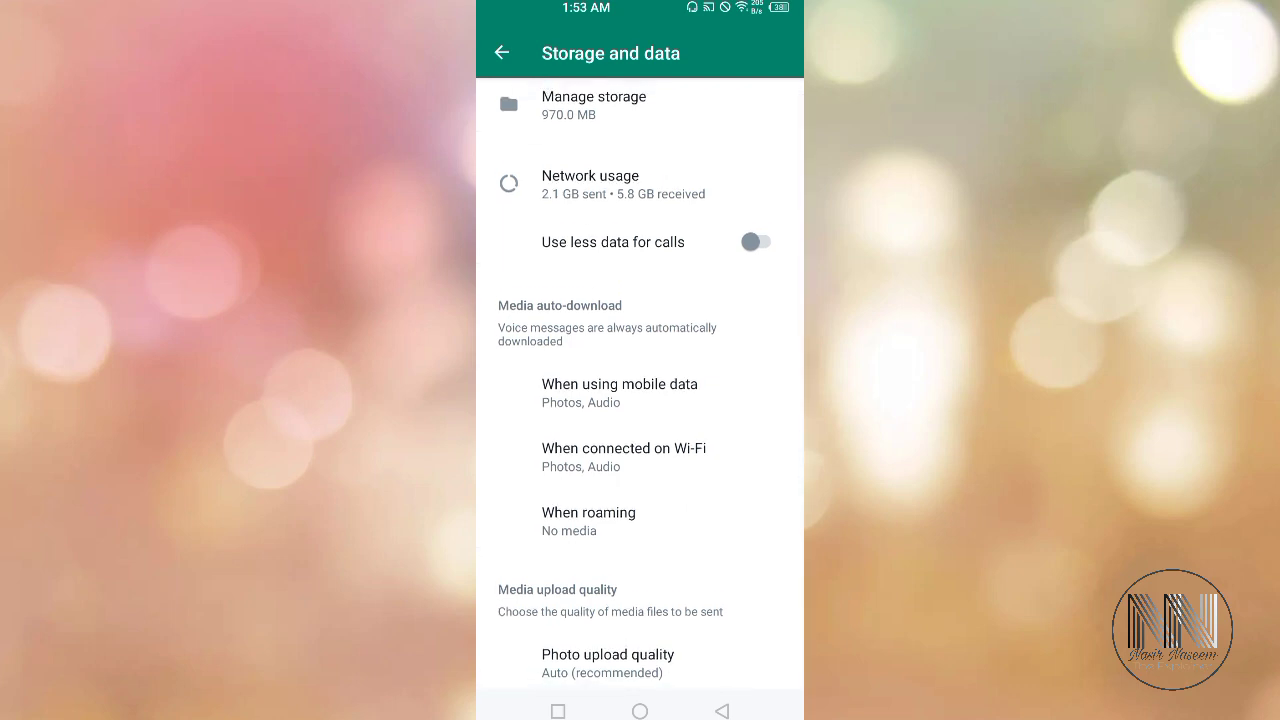
click(588, 520)
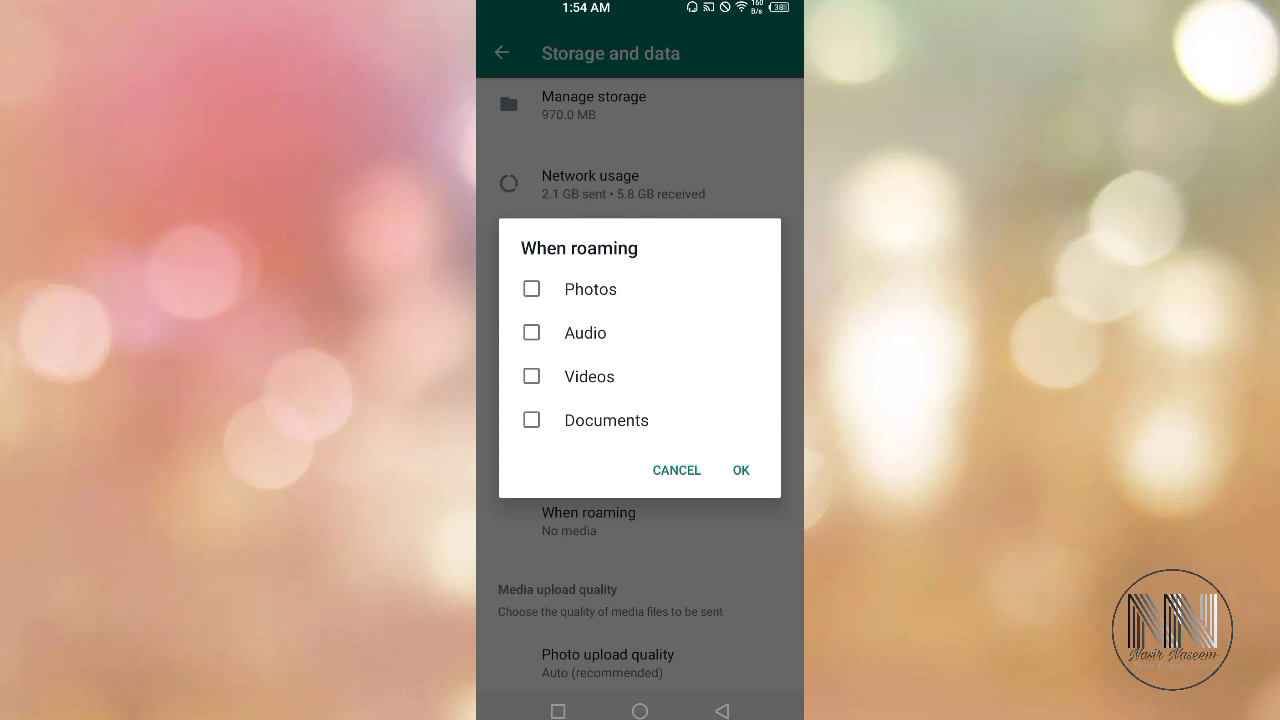
- Confirm roaming auto-download at no media and show the photo upload quality choices
click(676, 470)
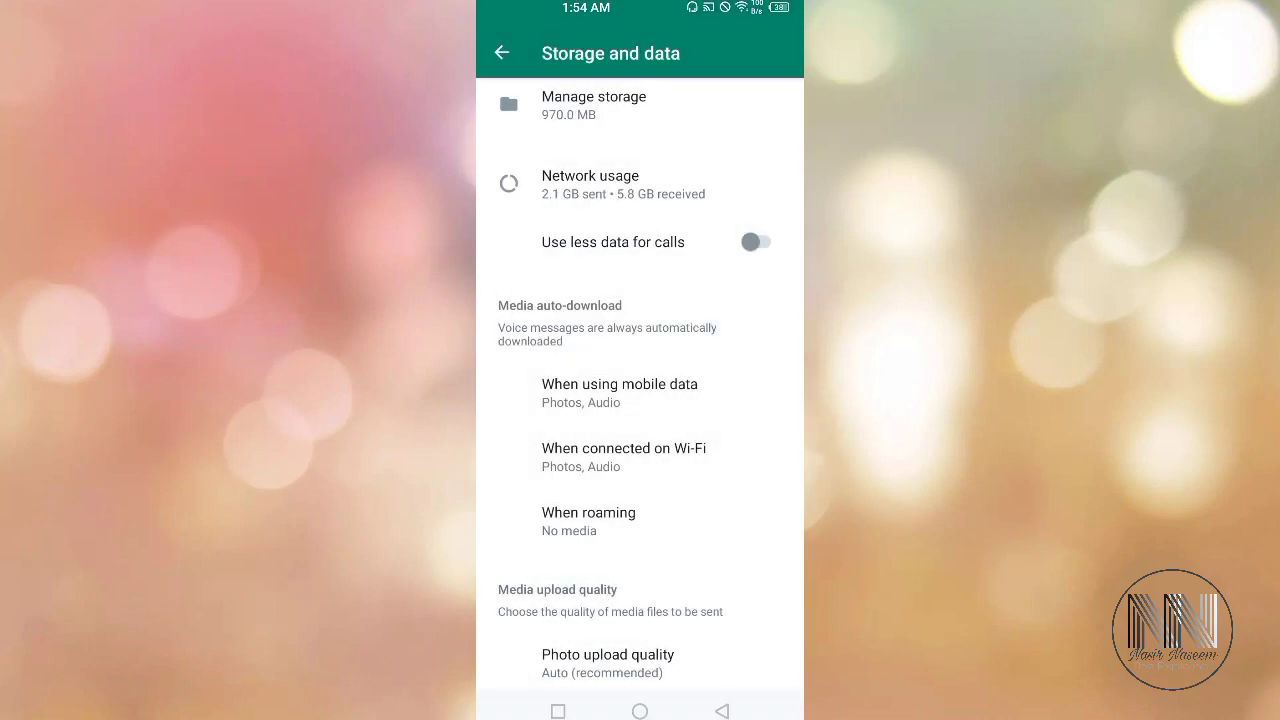
scroll(up, 3)
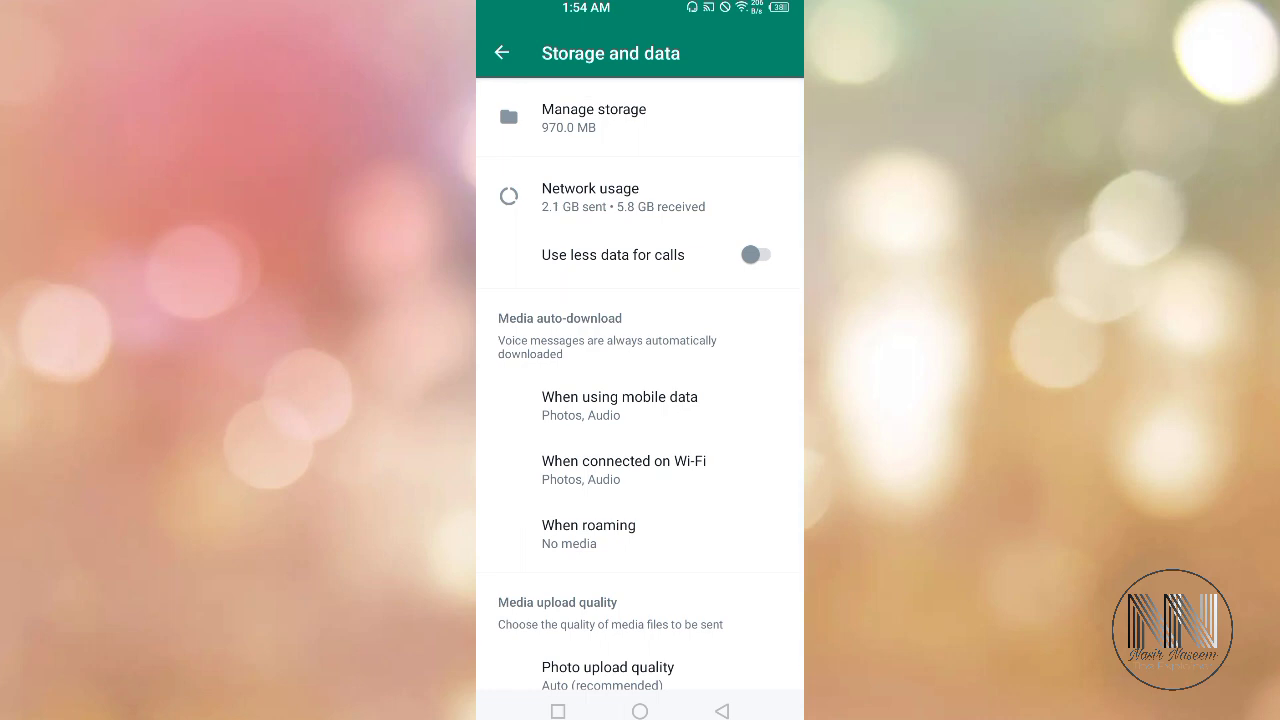
scroll(up, 3)
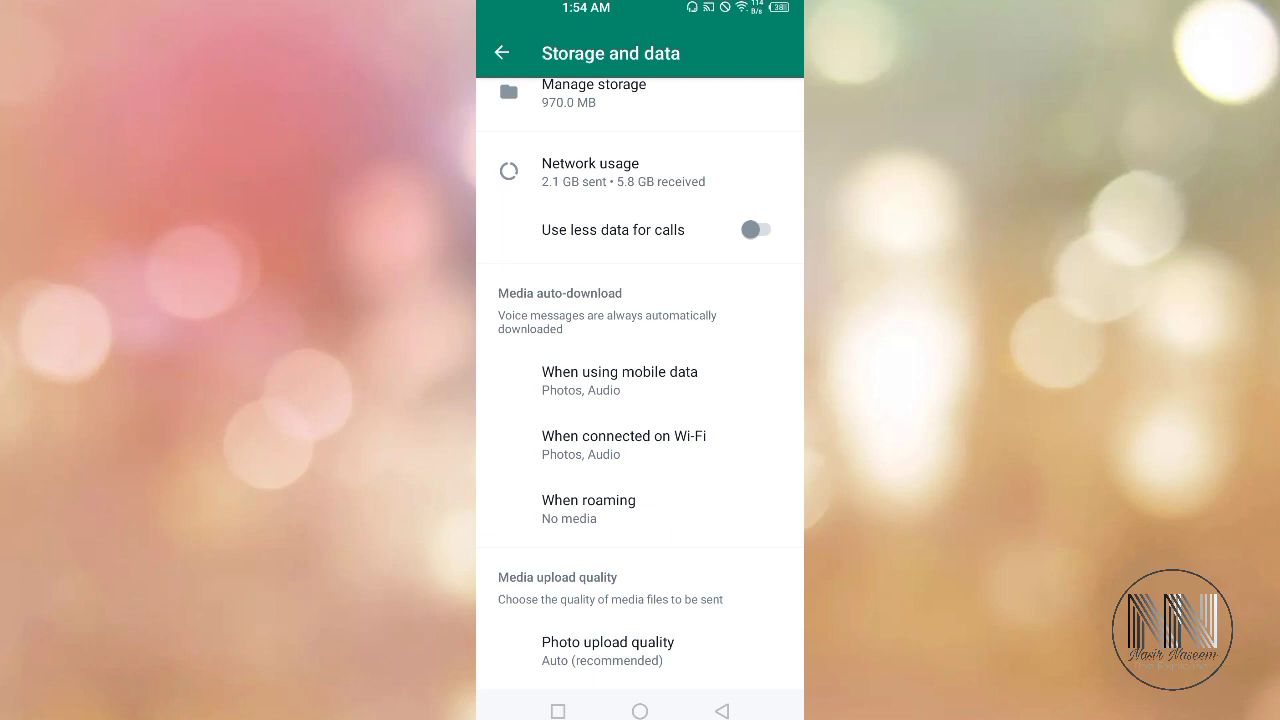
click(608, 650)
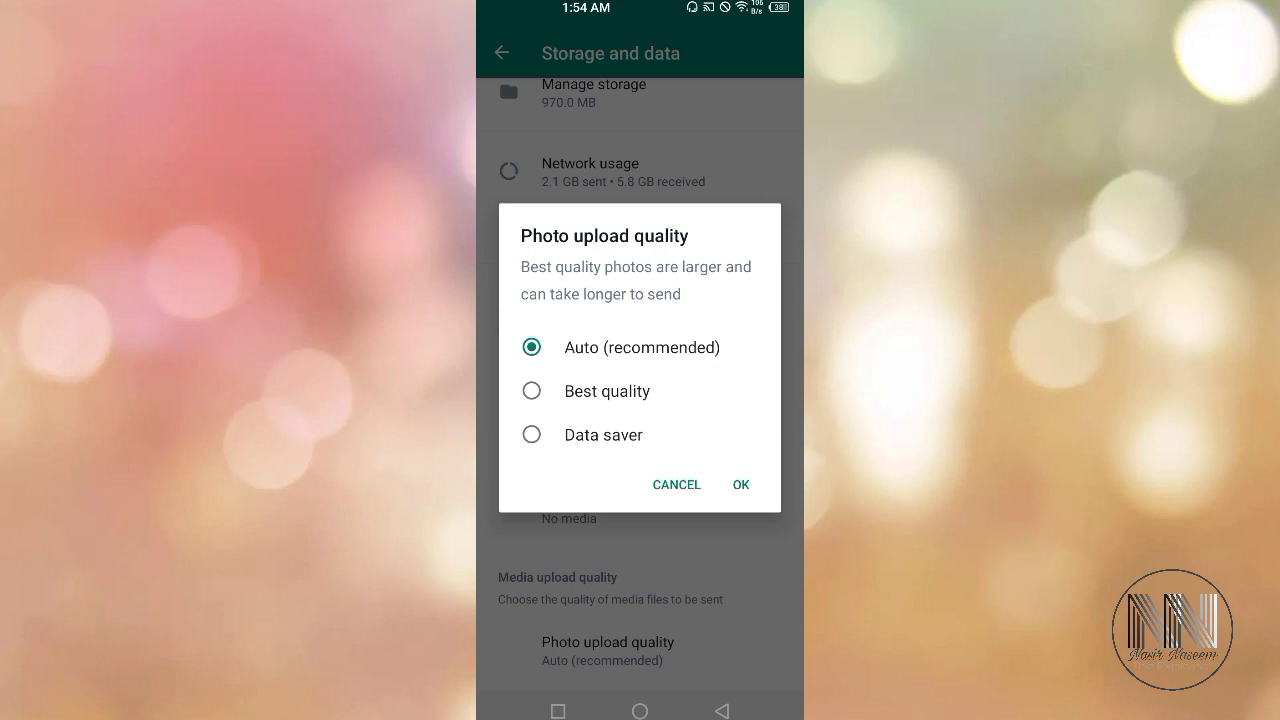
- Try Best quality and Data saver, settle on Auto (recommended), confirm and return to Chats
click(532, 390)
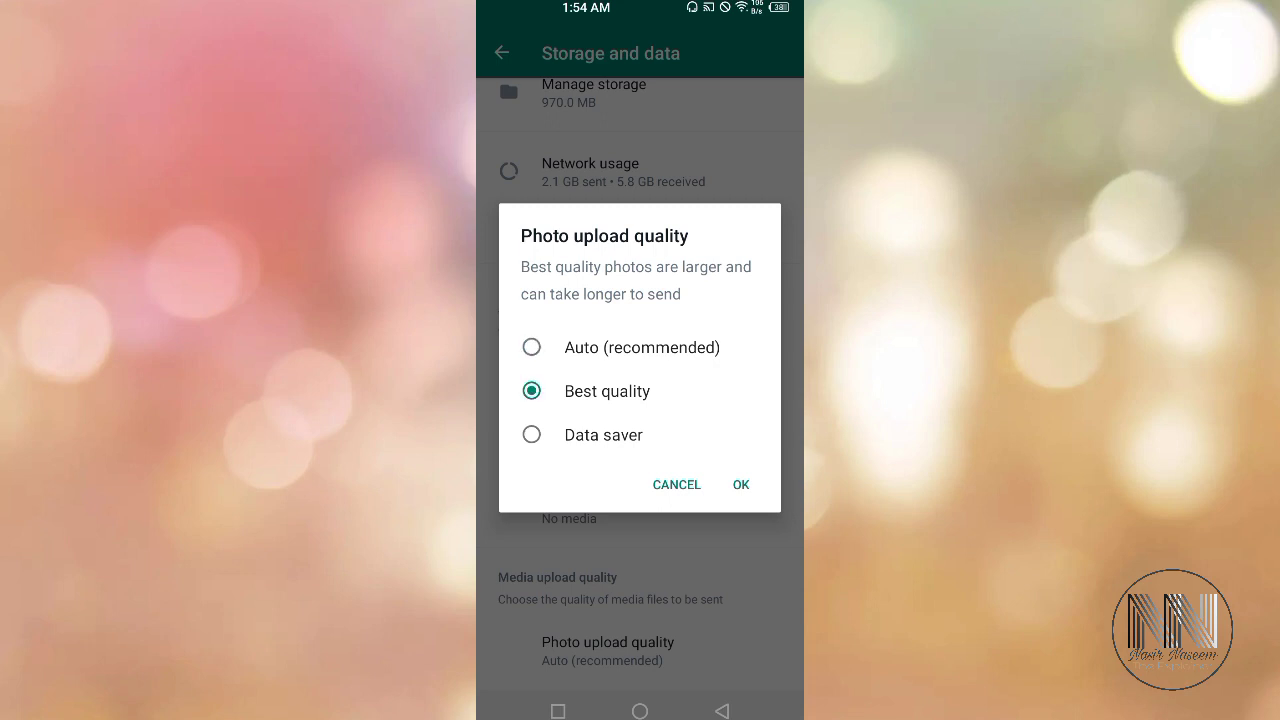
click(532, 434)
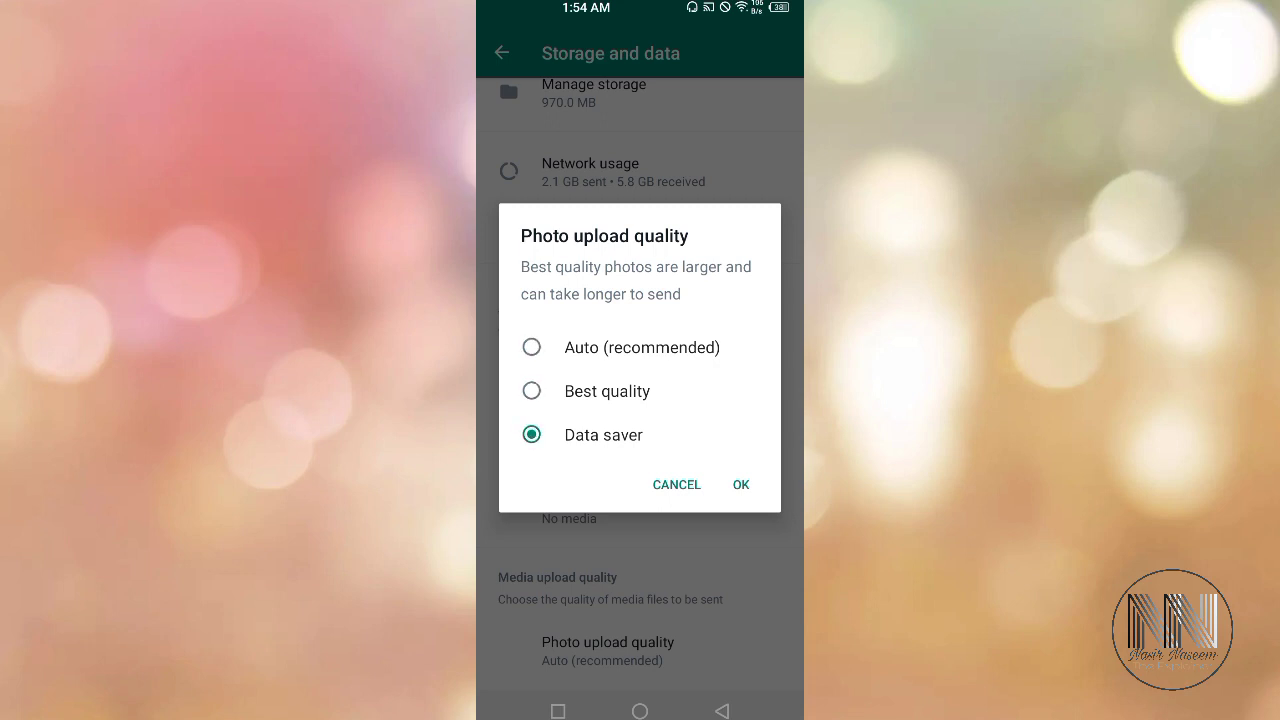
click(532, 390)
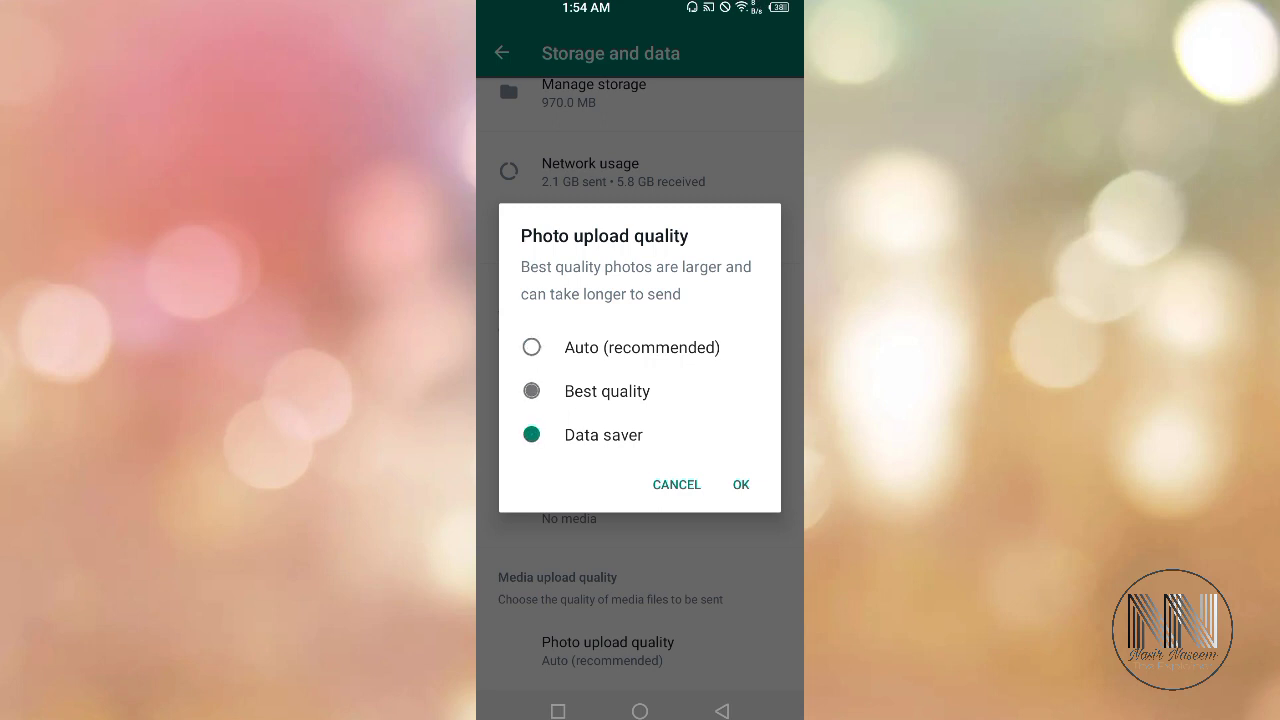
click(532, 348)
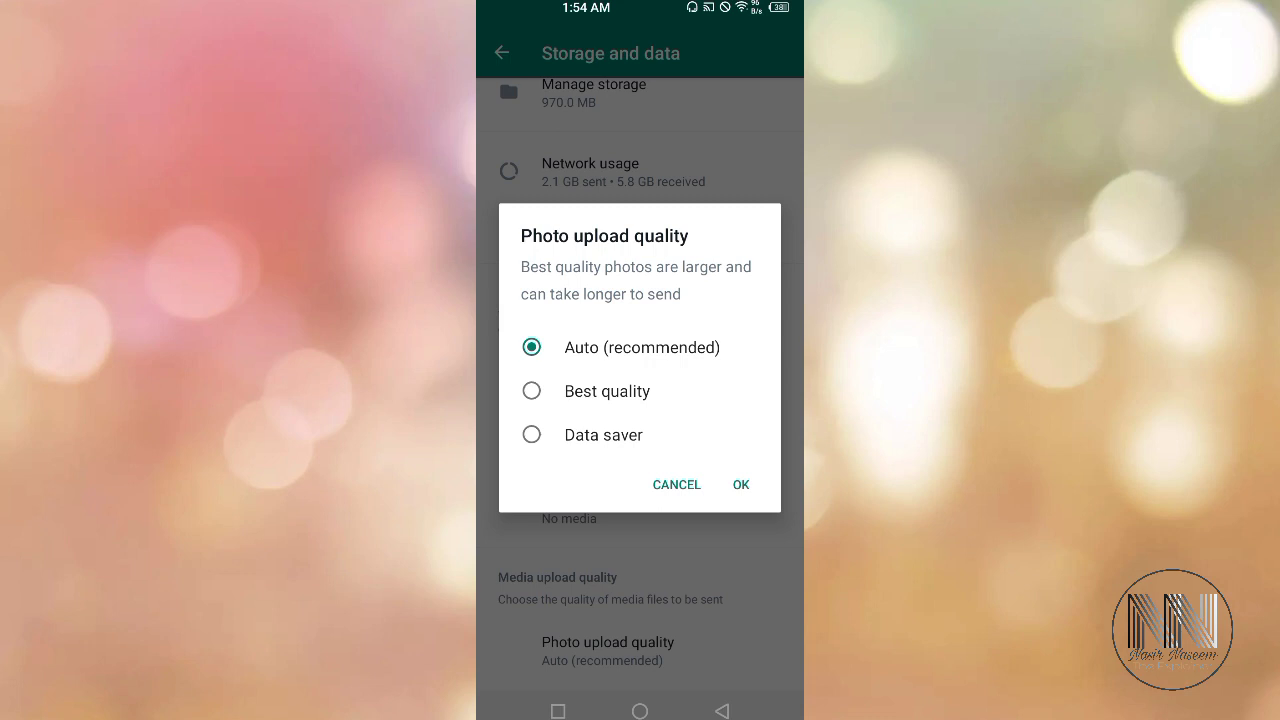
click(676, 484)
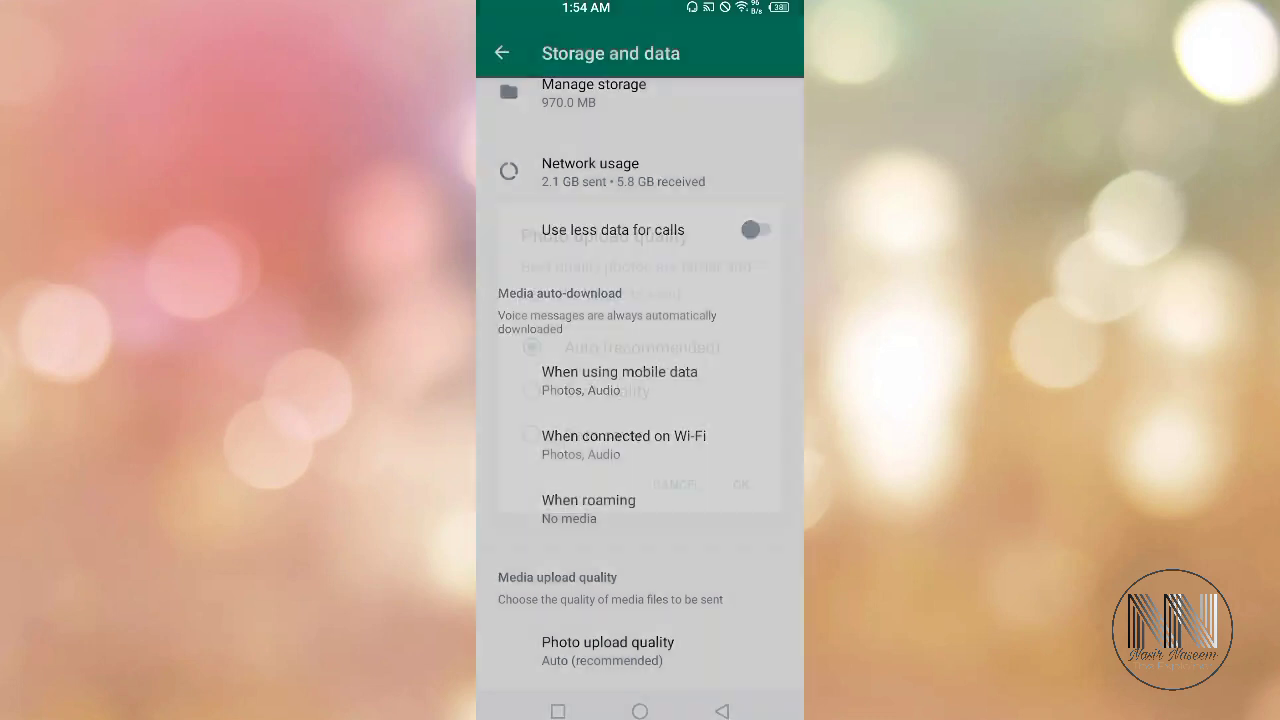
click(500, 52)
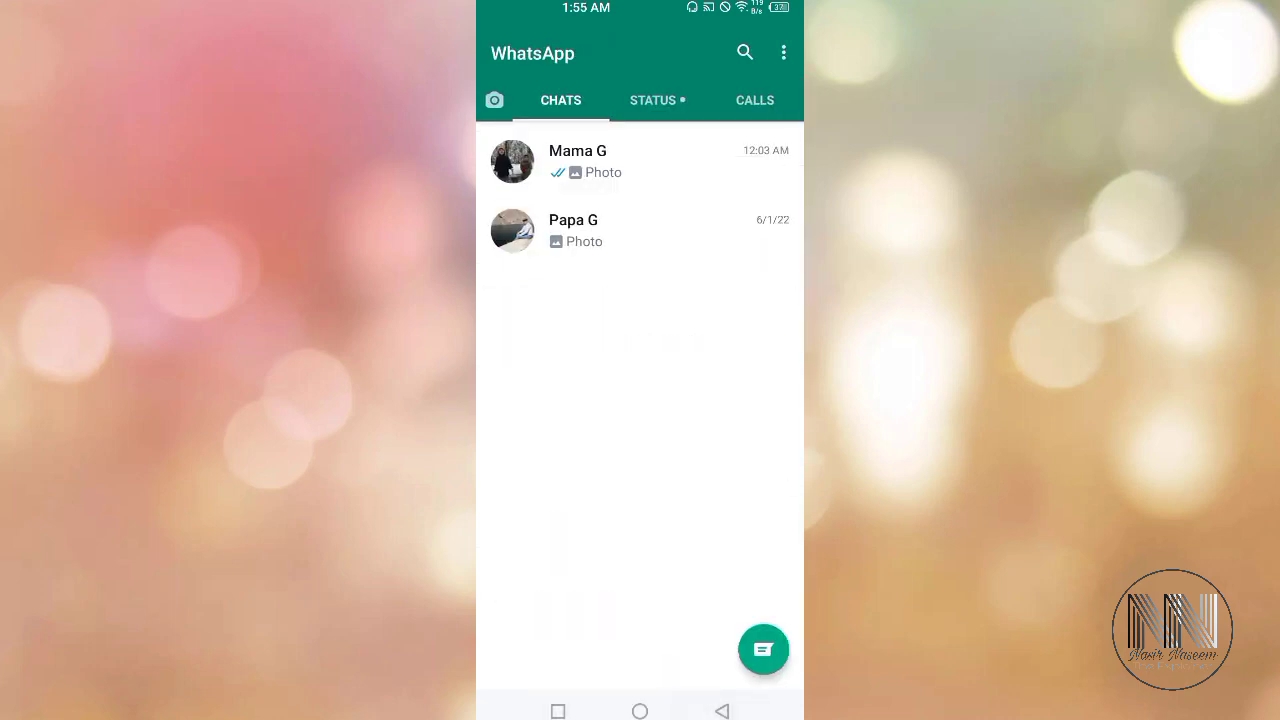